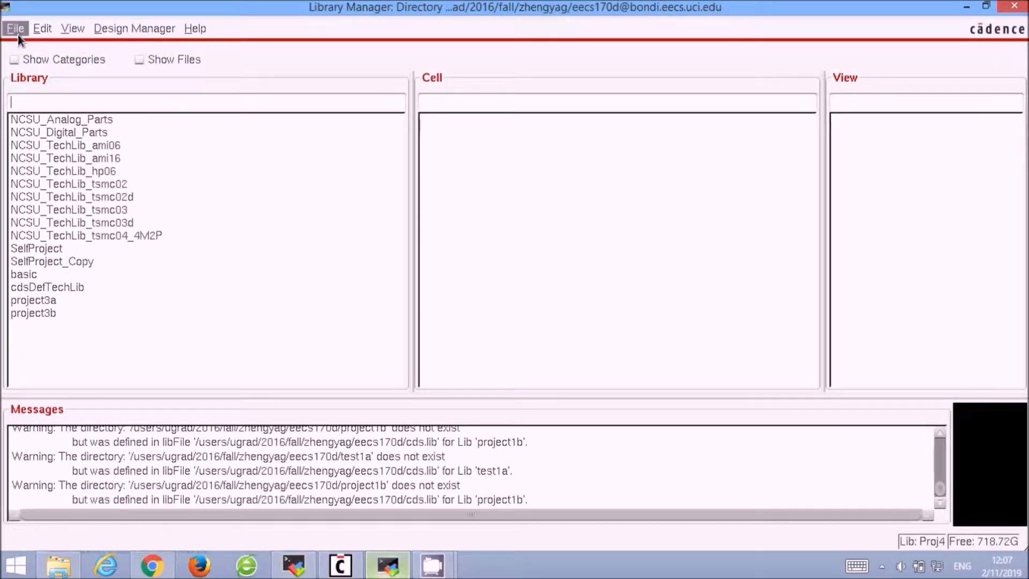
# - Create a new library named Project1
pyautogui.click(14, 27)
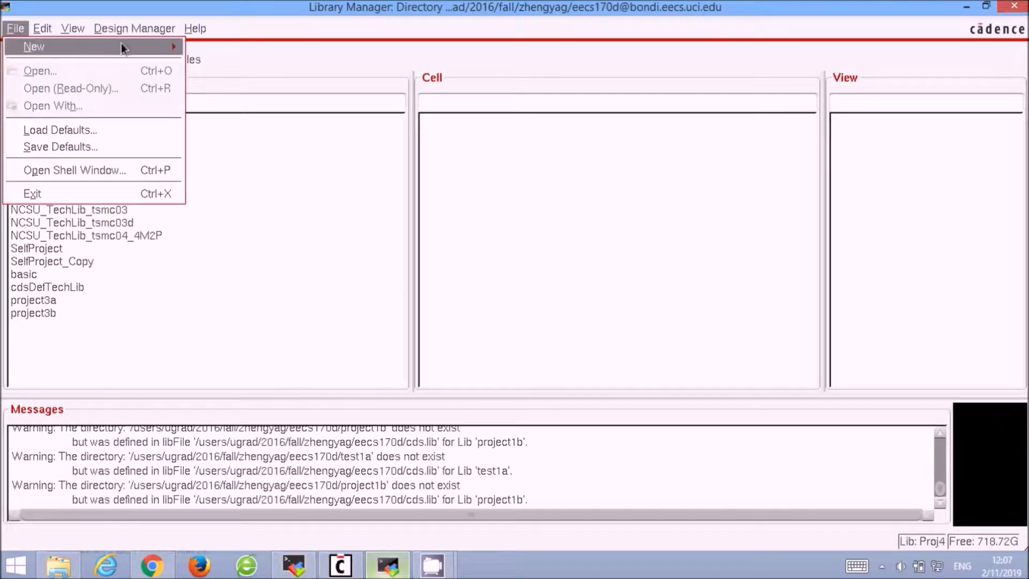
pyautogui.moveTo(34, 46)
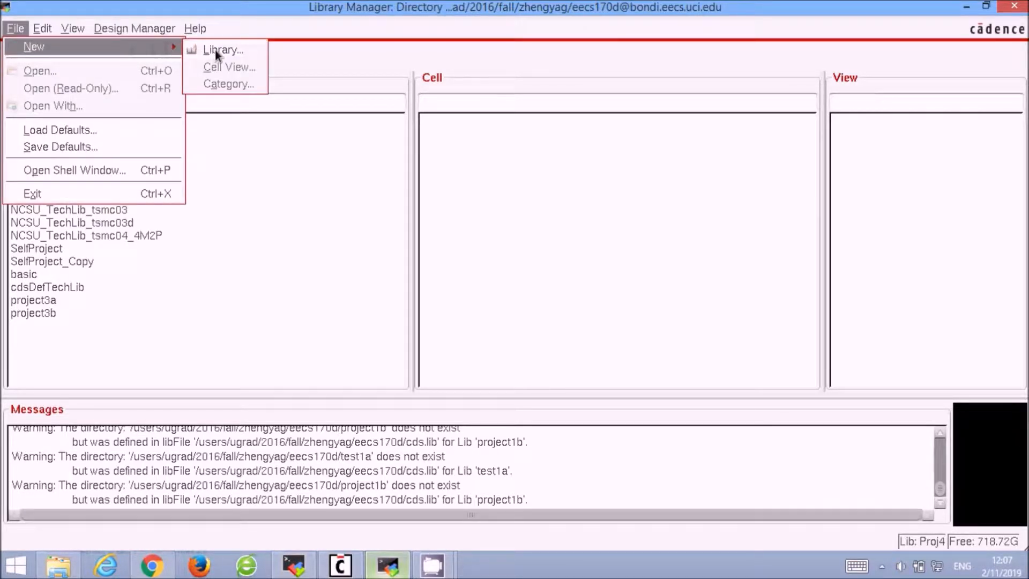
pyautogui.click(222, 50)
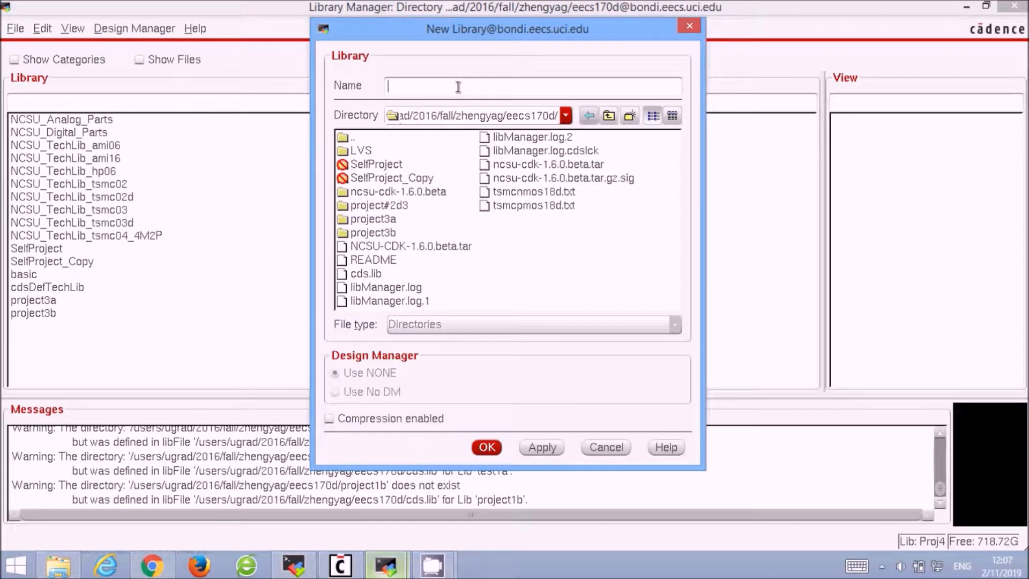
pyautogui.write('Project')
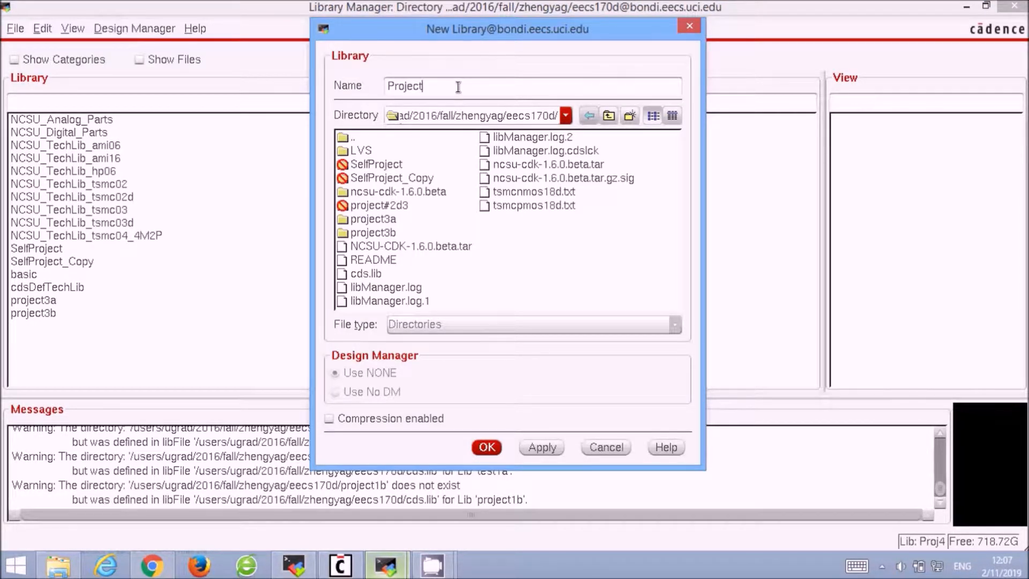
pyautogui.write('1')
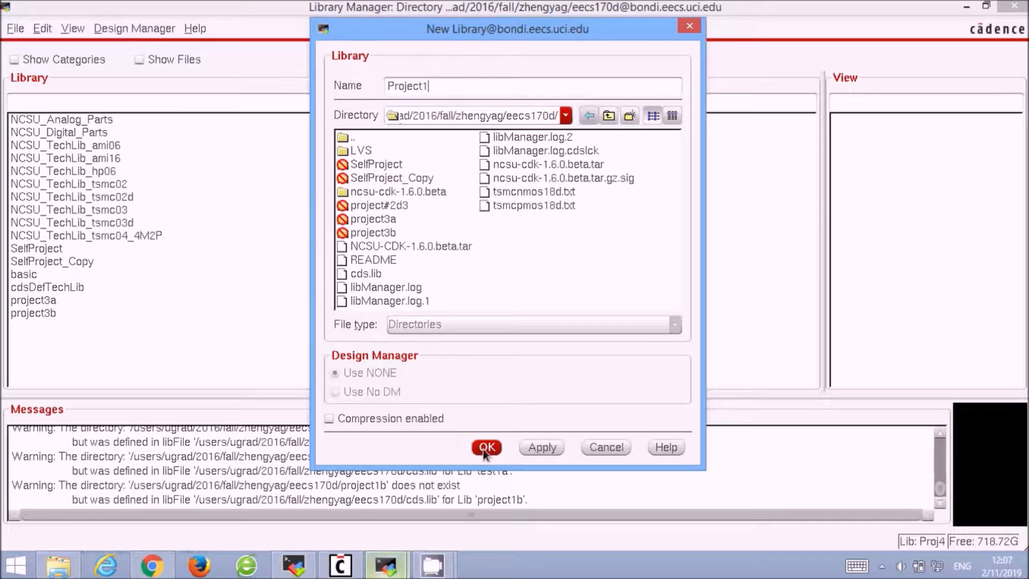
pyautogui.click(486, 447)
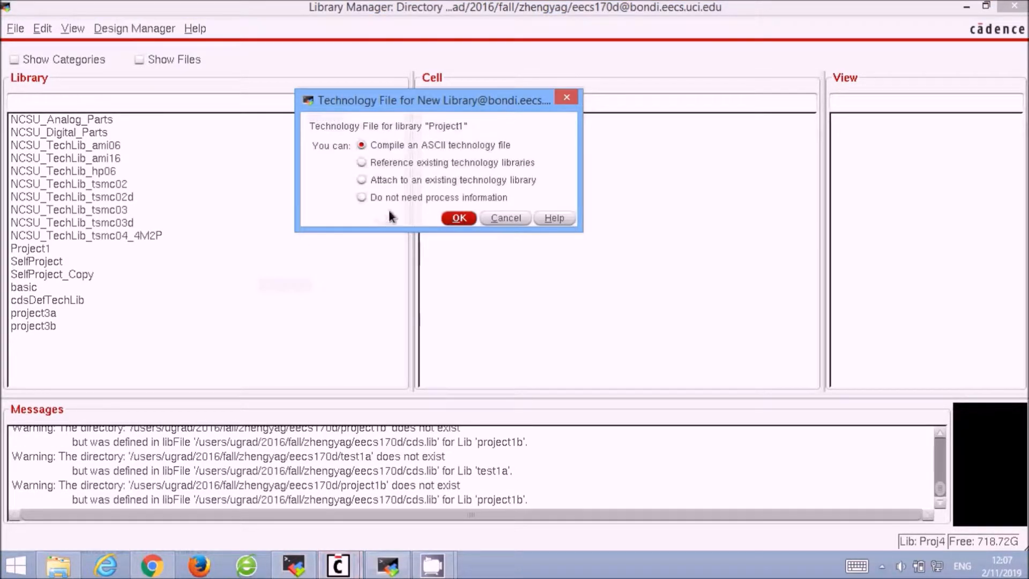
# - Attach Project1 to the existing NCSU_TechLib_tsmc02d technology library
pyautogui.click(360, 178)
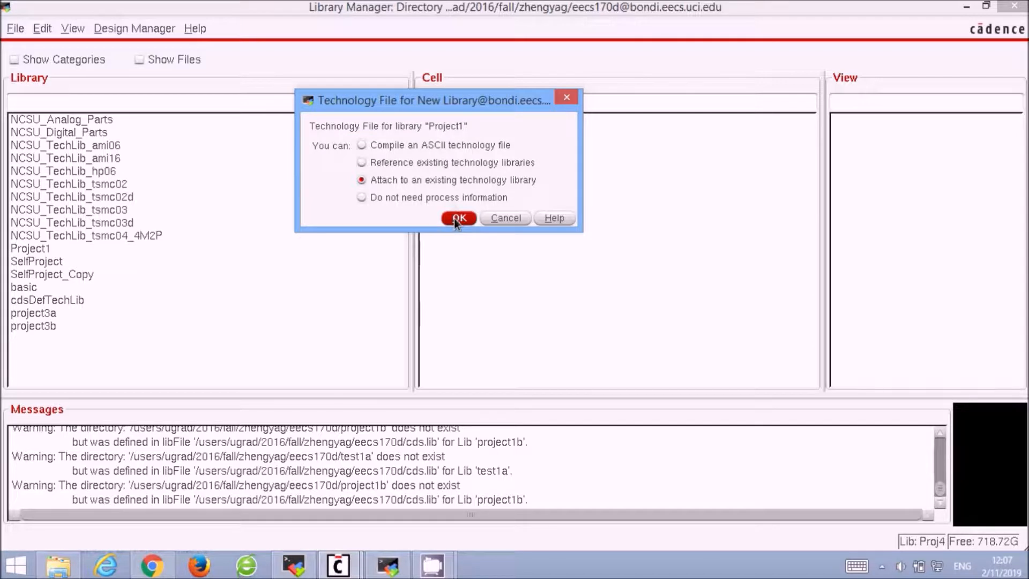
pyautogui.click(458, 218)
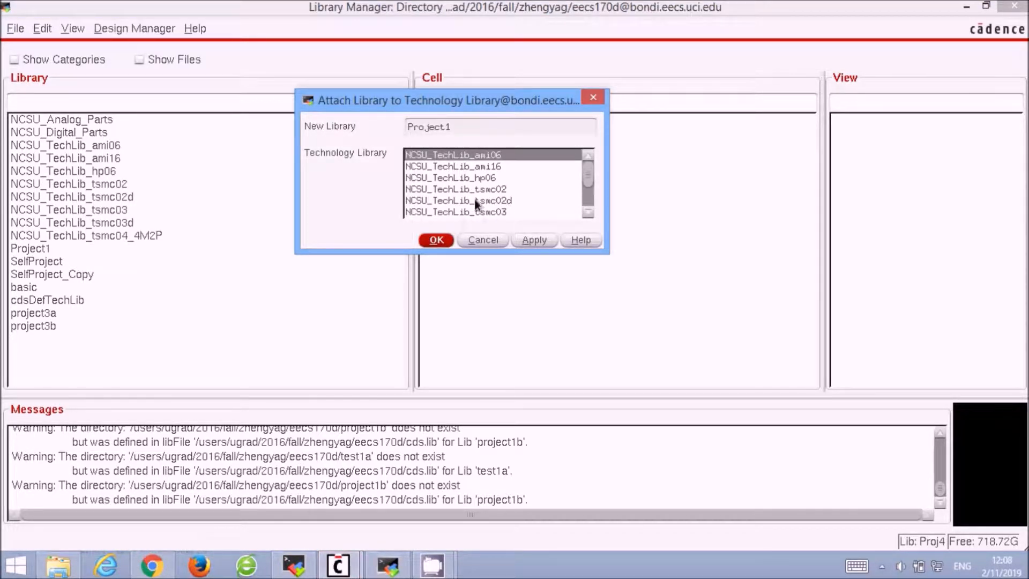
pyautogui.moveTo(474, 206)
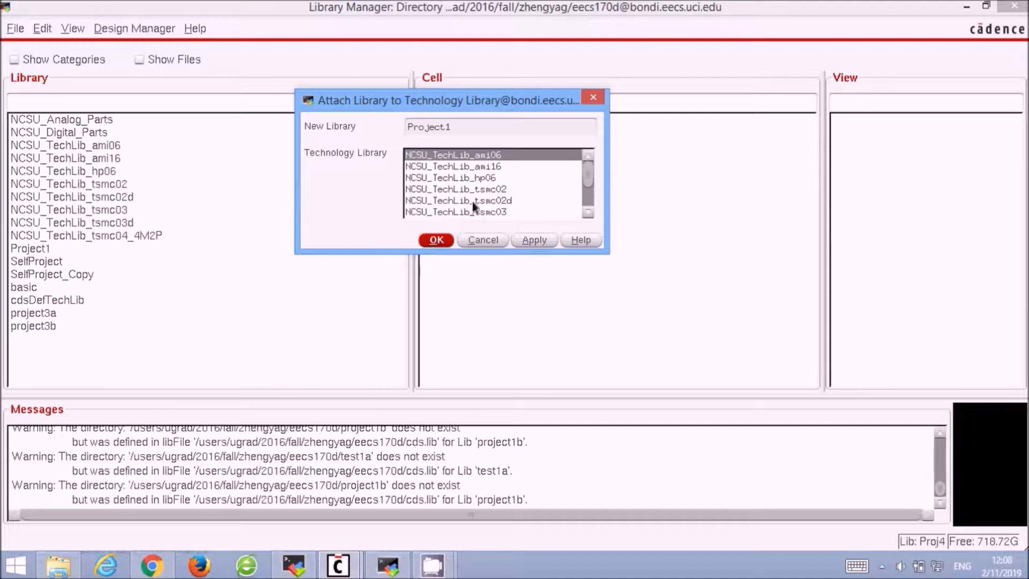
pyautogui.click(459, 200)
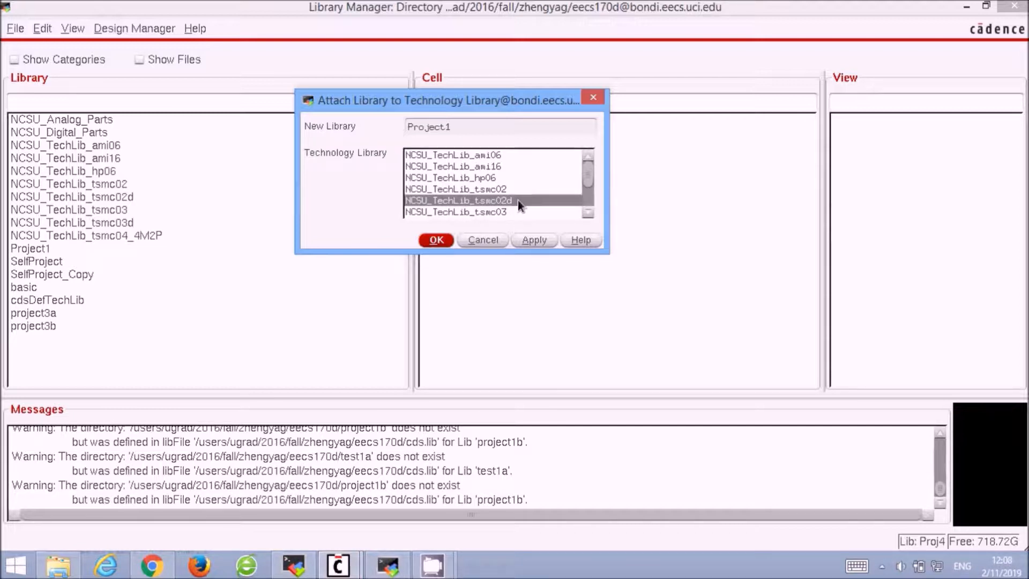
pyautogui.click(435, 239)
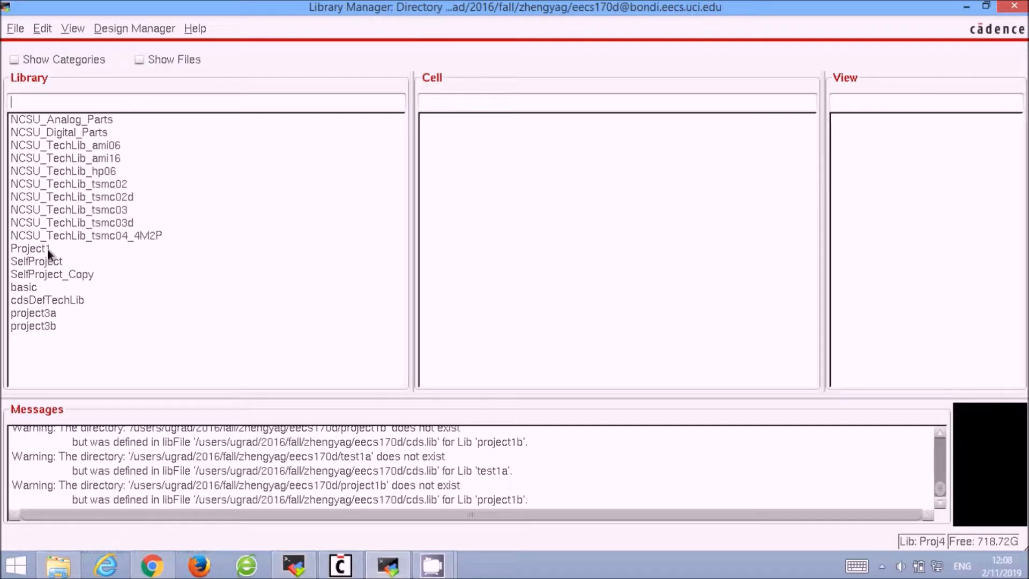
# - Create the inverter cell with a schematic view in Project1 and open it for editing
pyautogui.click(29, 248)
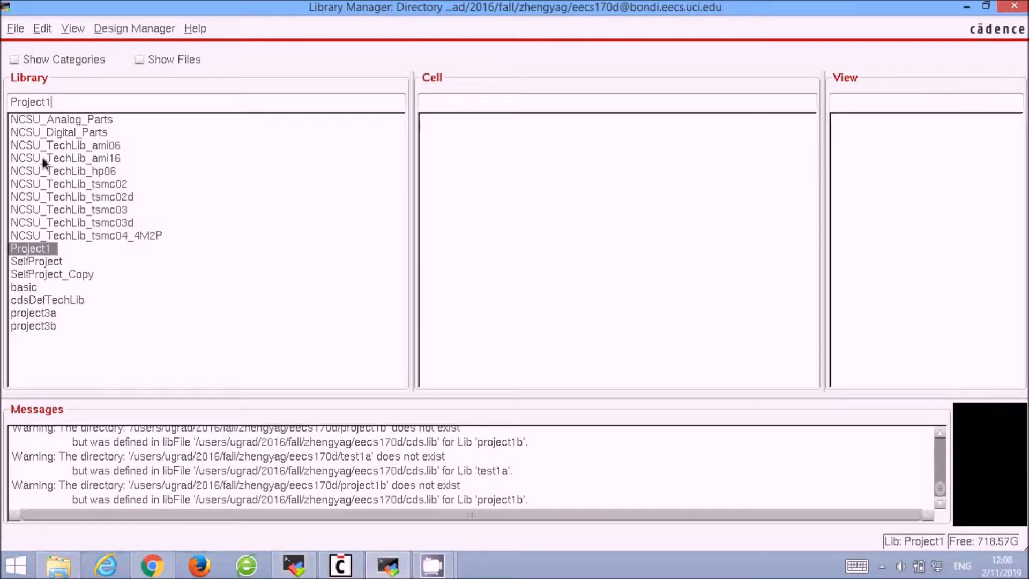
pyautogui.click(14, 29)
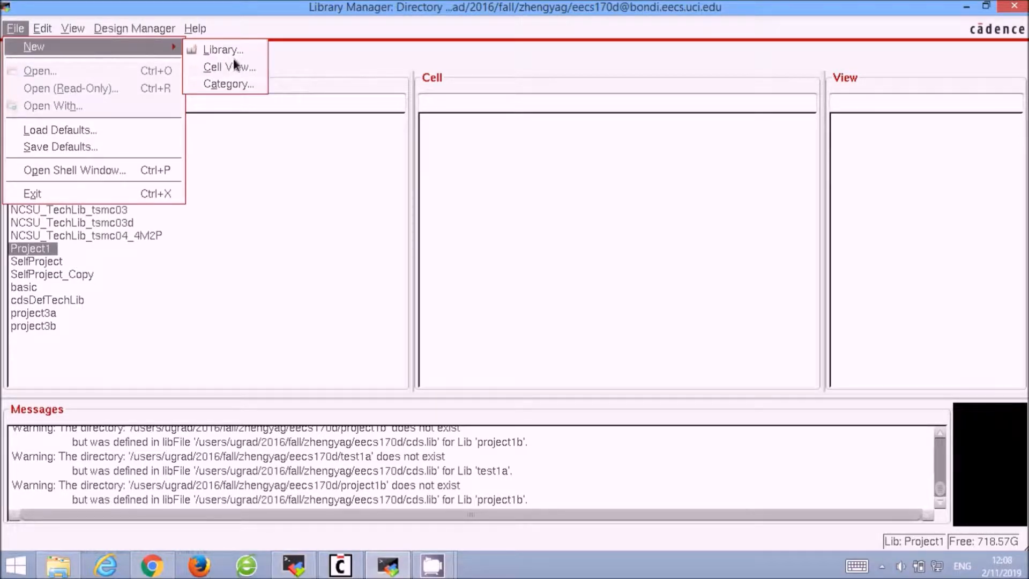
pyautogui.moveTo(228, 67)
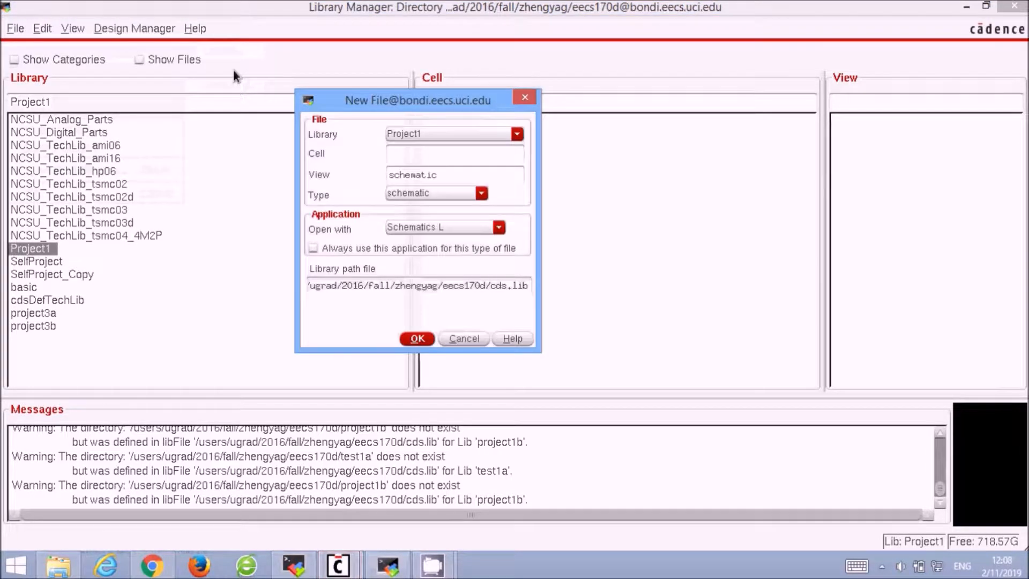
pyautogui.write('inverter')
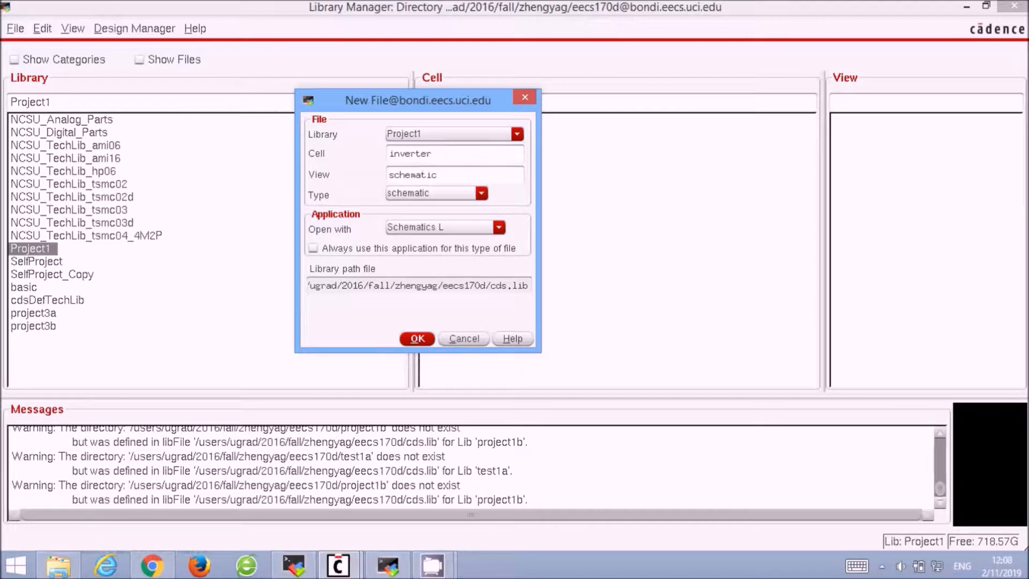
pyautogui.click(416, 338)
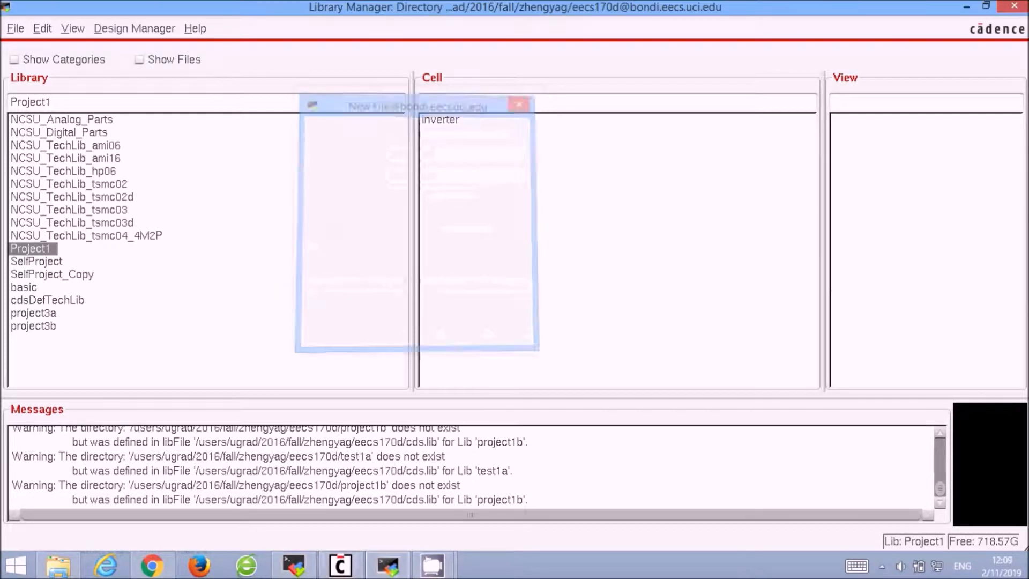
pyautogui.doubleClick(440, 118)
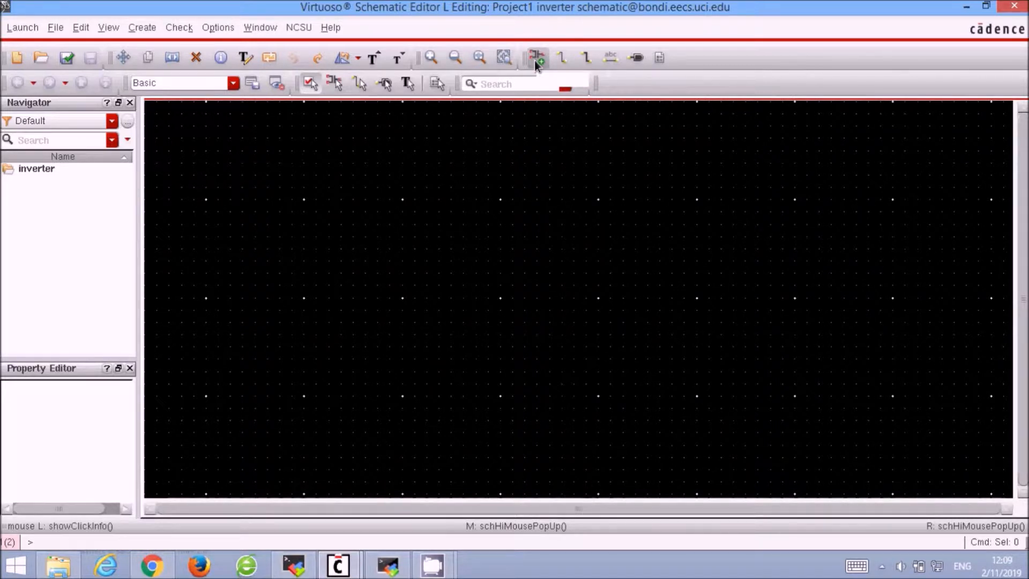
# - Add pmos4 and nmos4 transistor instances from NCSU_Analog_Parts to the schematic
pyautogui.click(535, 58)
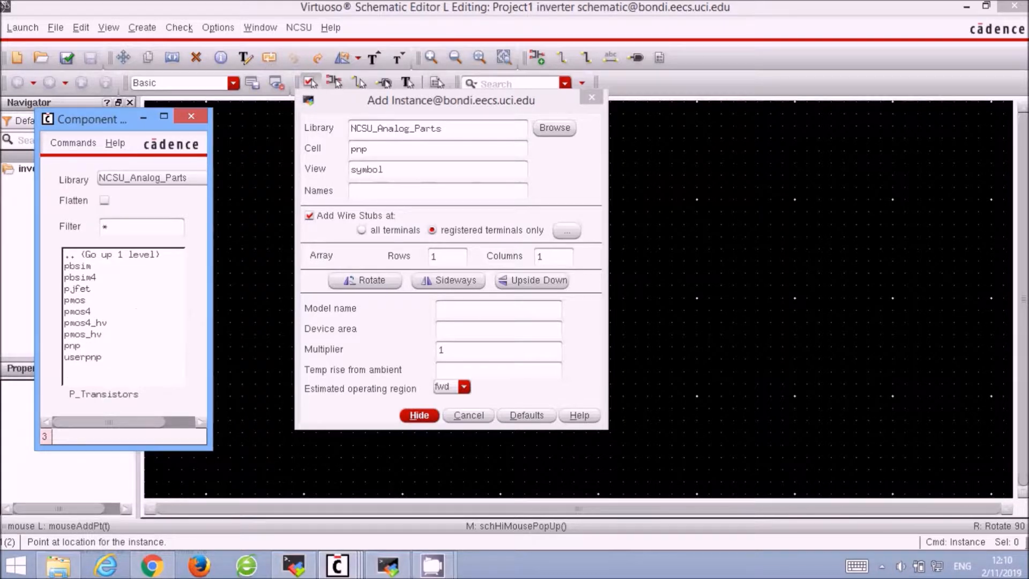
pyautogui.click(74, 300)
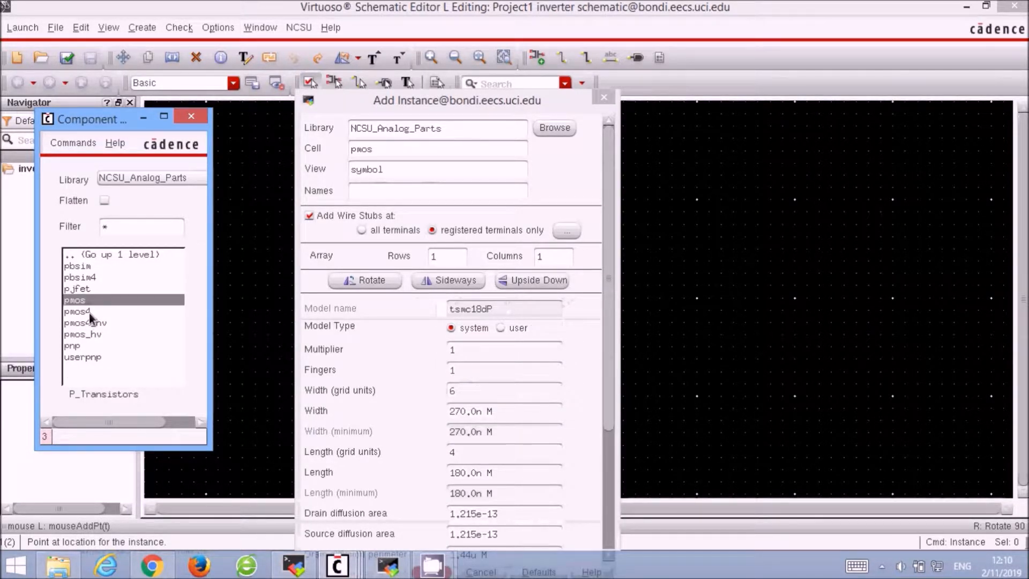
pyautogui.click(77, 310)
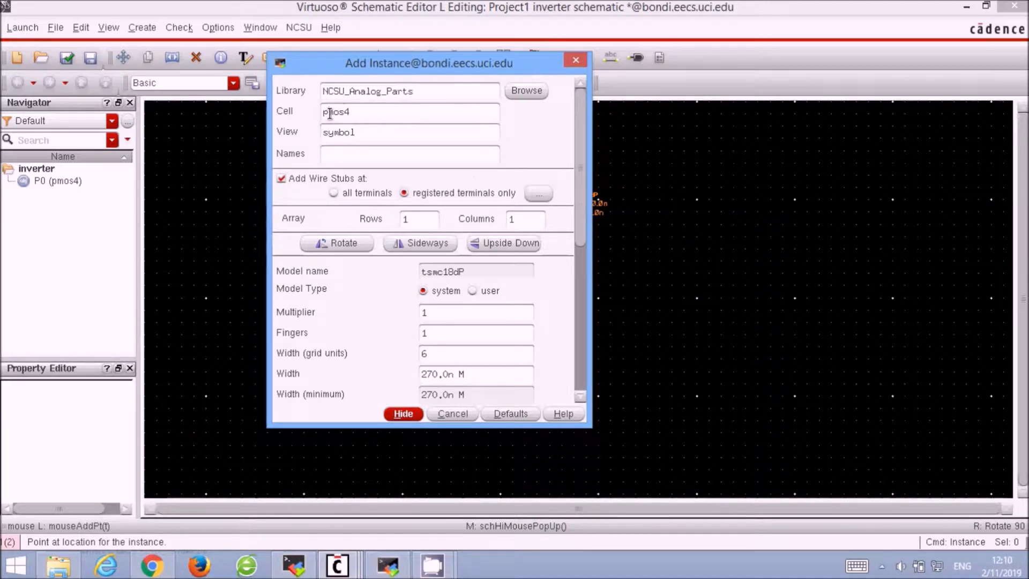
pyautogui.write('nmos4')
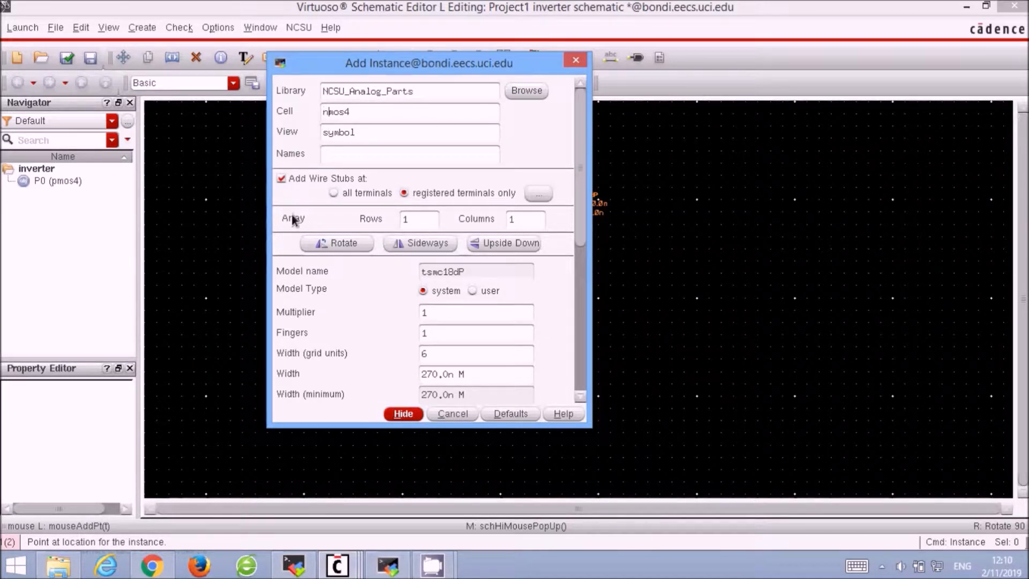
pyautogui.click(403, 414)
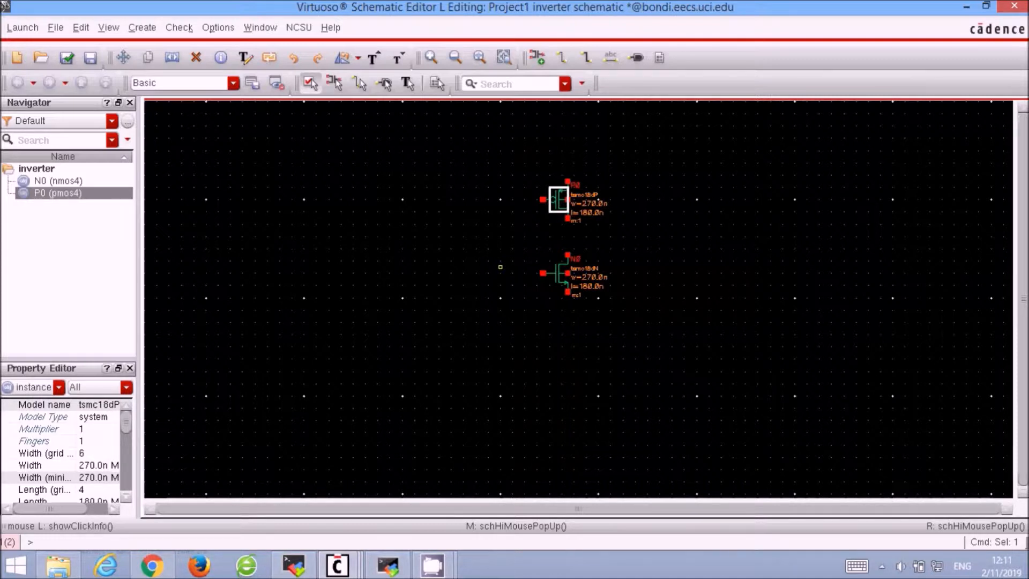
# - Open the pmos transistor's properties to set its width to 540n
pyautogui.doubleClick(557, 199)
pyautogui.write('vdd')
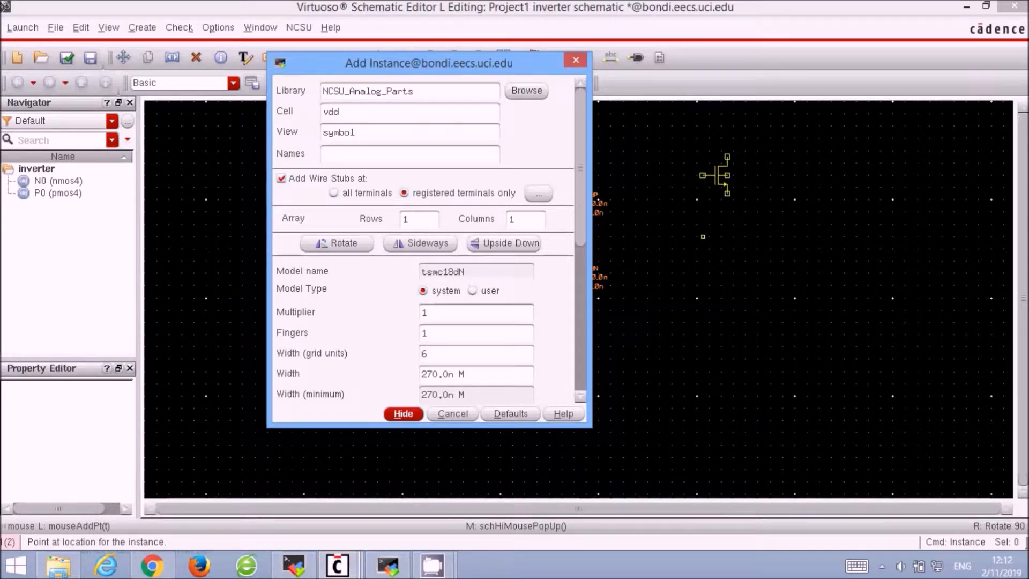
# - Add a vdd symbol and place a gnd symbol below the nmos
pyautogui.click(403, 414)
pyautogui.write('gnd')
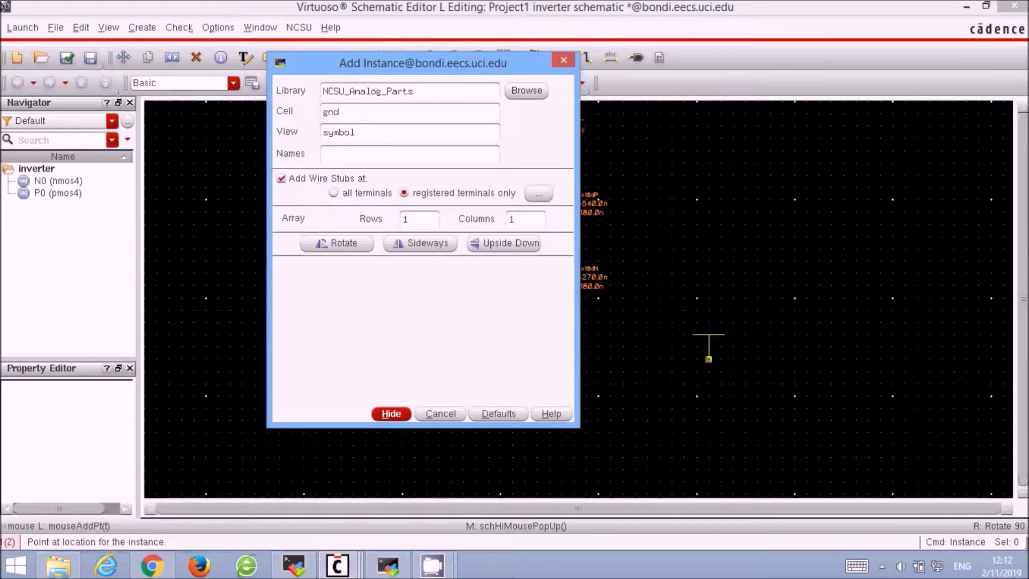
pyautogui.click(391, 413)
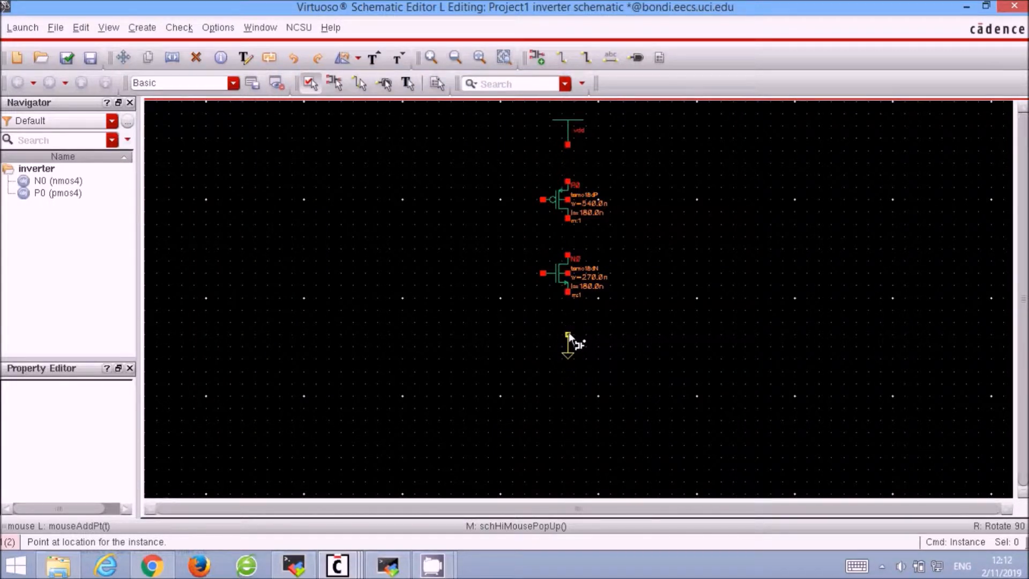
pyautogui.click(567, 341)
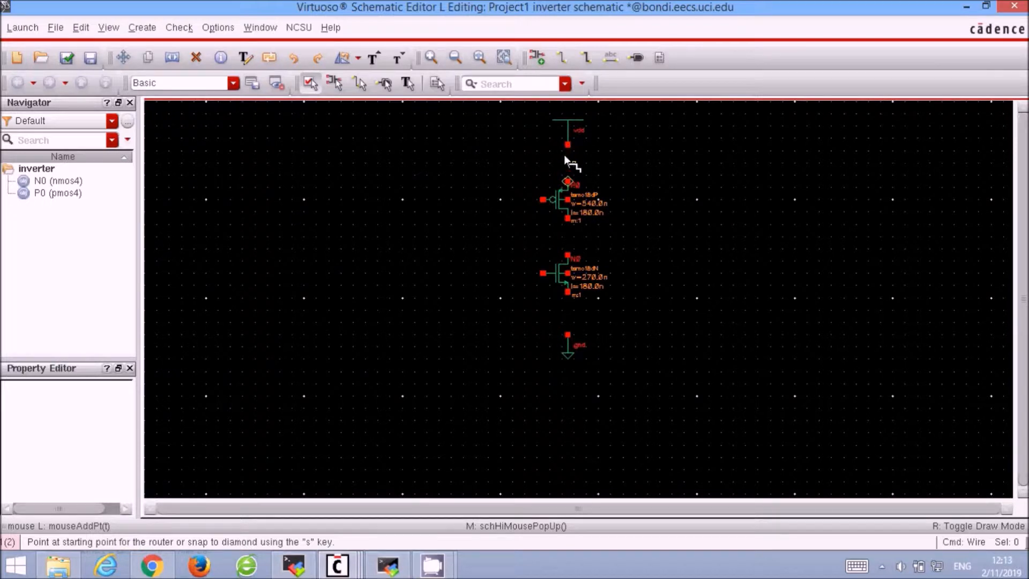
# - Draw wires linking the pmos top terminal to vdd and the nmos bottom terminal to gnd
pyautogui.click(567, 144)
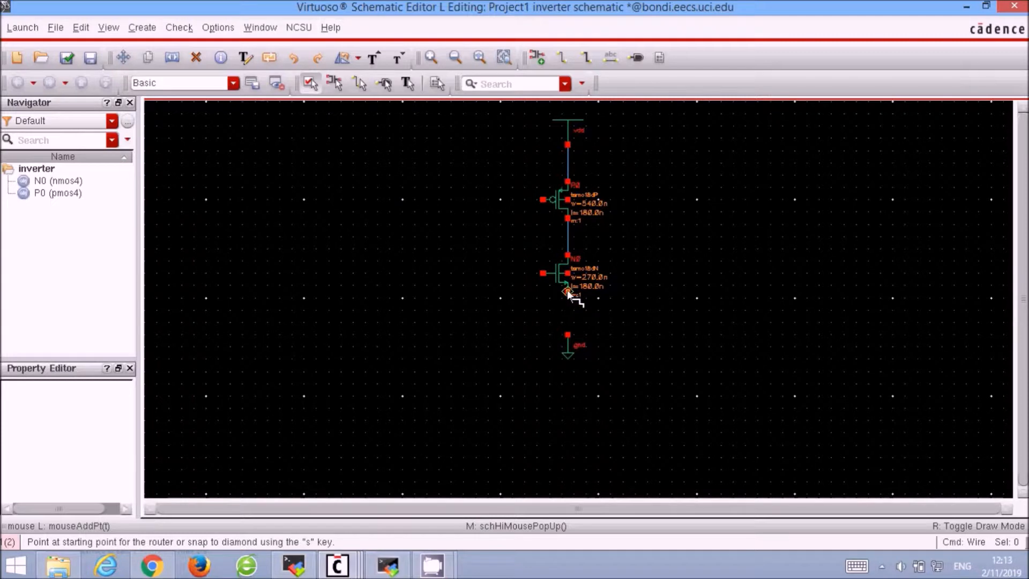
pyautogui.click(567, 292)
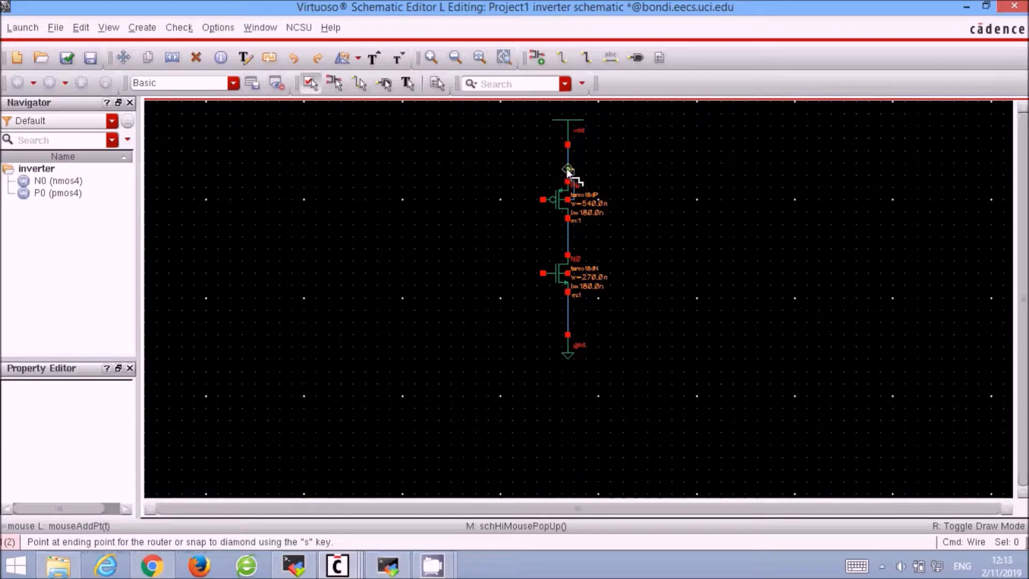
pyautogui.click(567, 169)
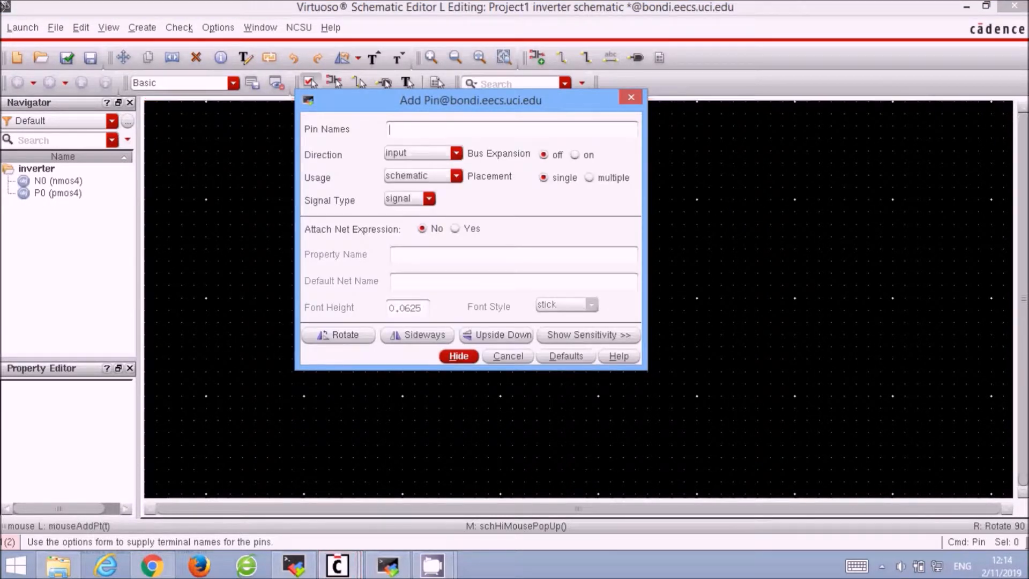
# - Place input pin IN and output pin OUT beside the transistors, then wire IN toward the gates
pyautogui.write('IN')
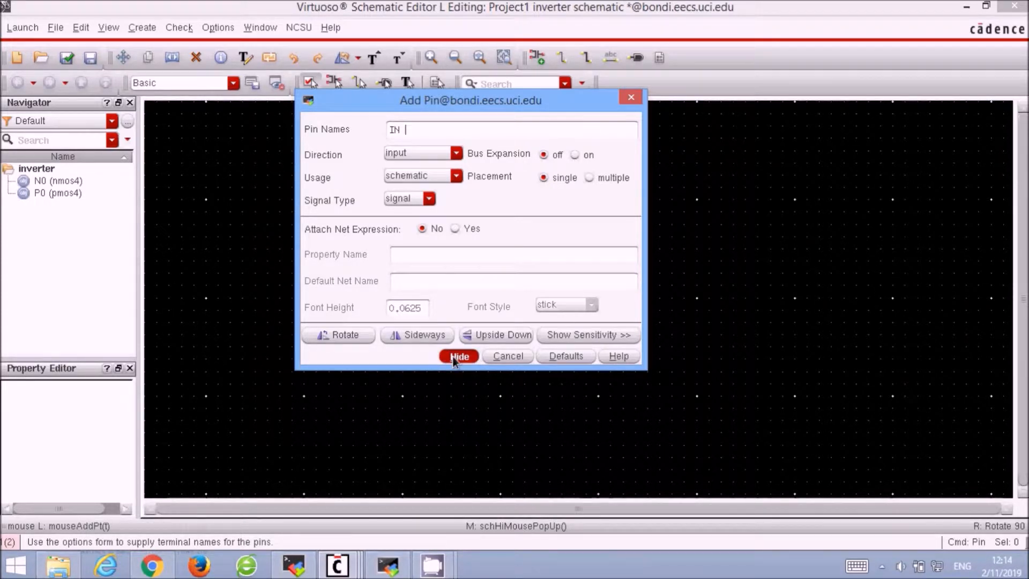
pyautogui.click(458, 356)
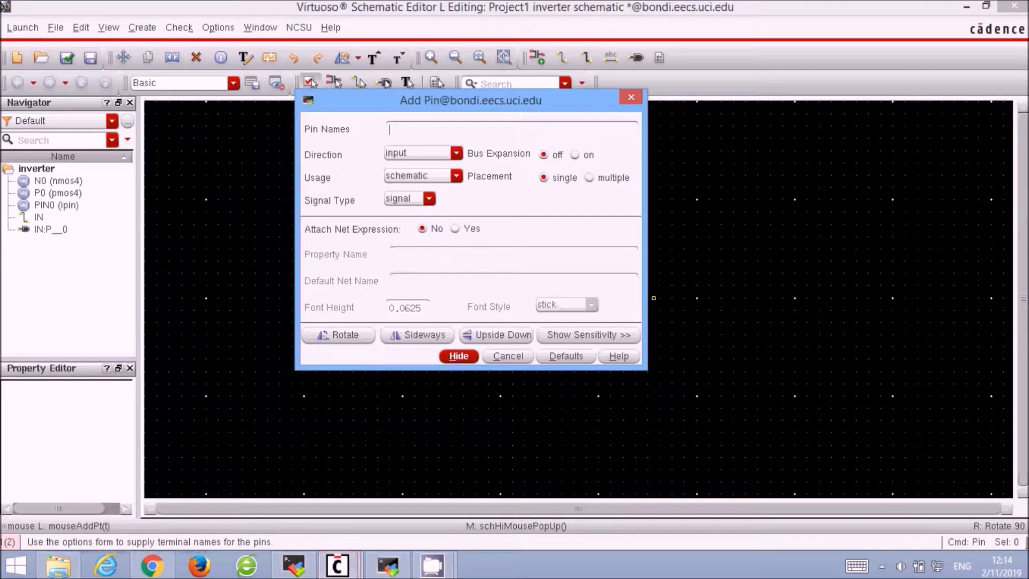
pyautogui.write('OUT')
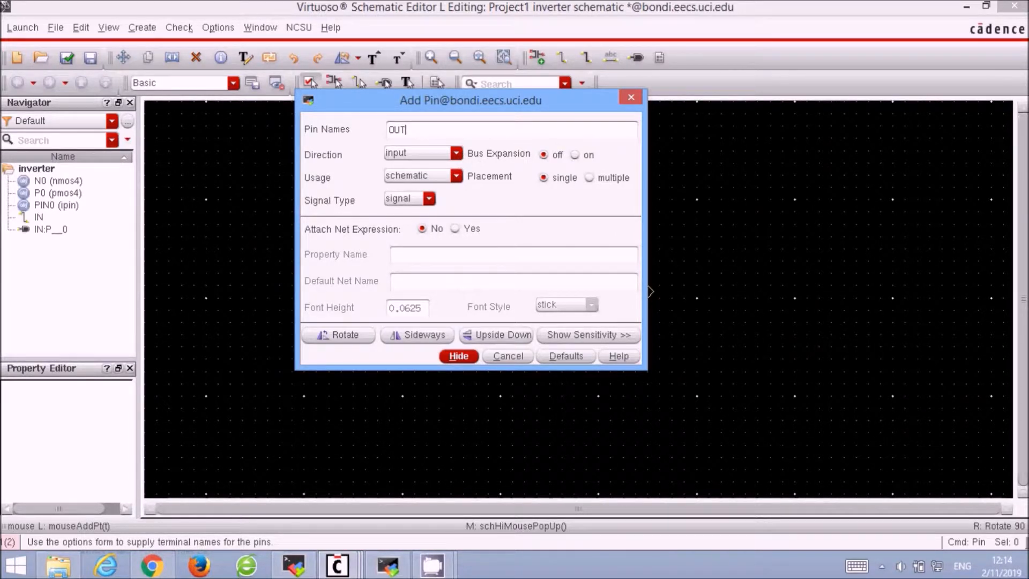
pyautogui.click(456, 153)
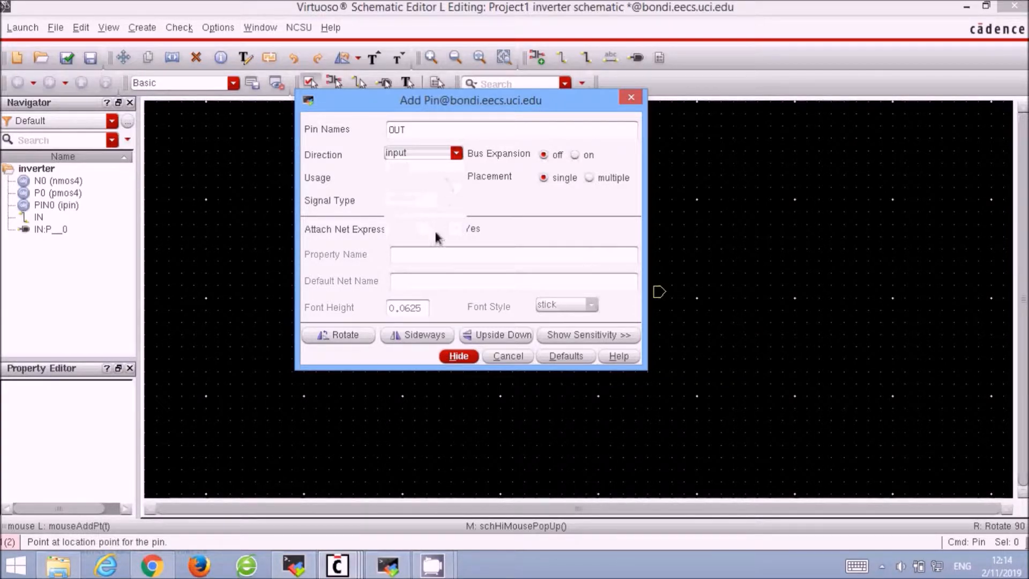
pyautogui.click(455, 153)
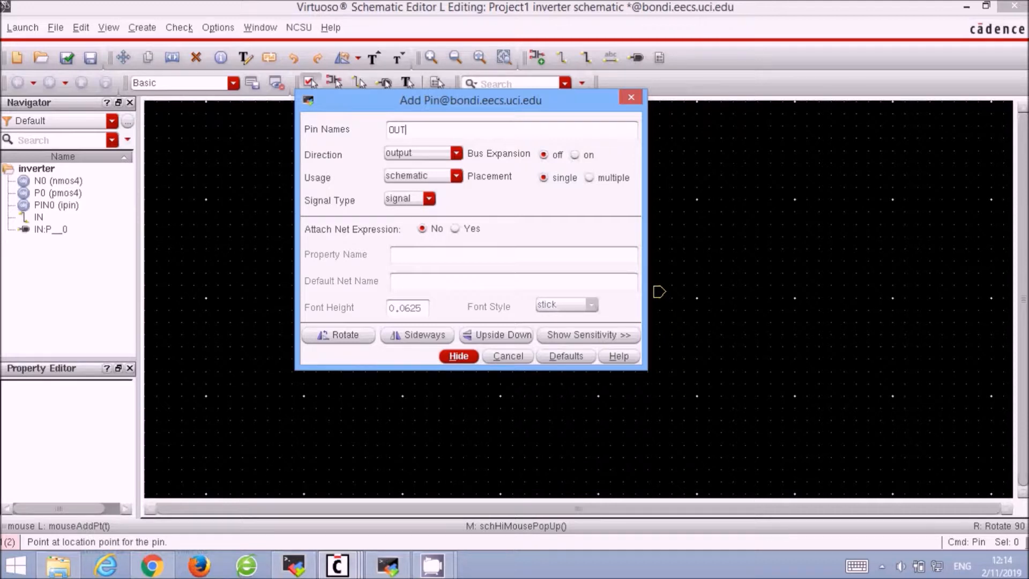
pyautogui.click(458, 356)
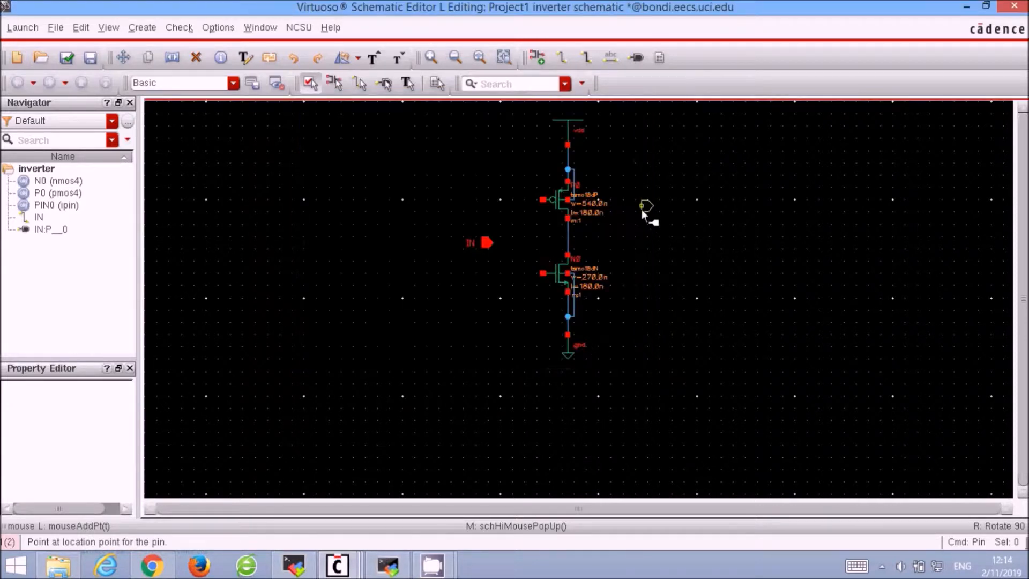
pyautogui.moveTo(633, 239)
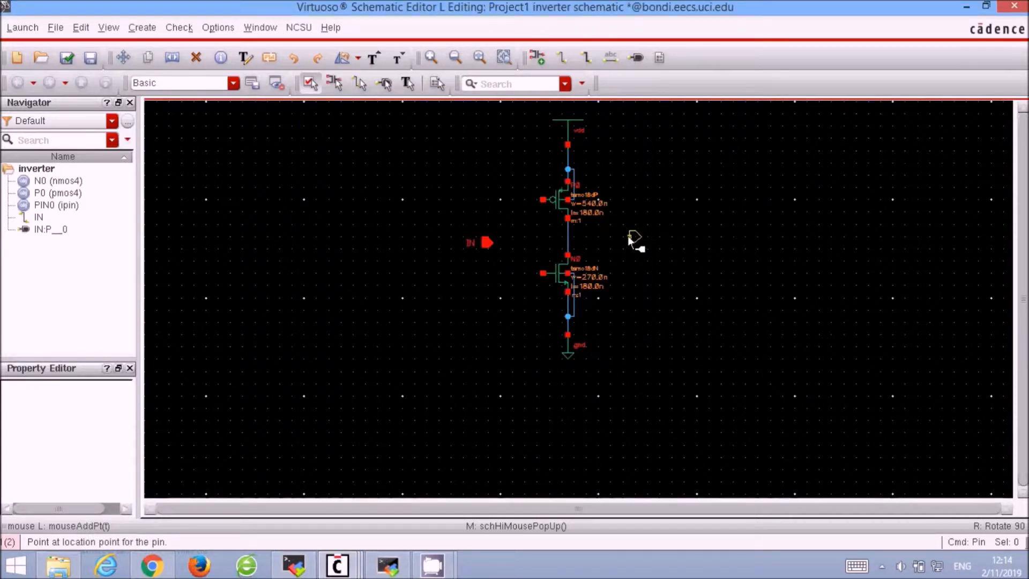
pyautogui.click(634, 237)
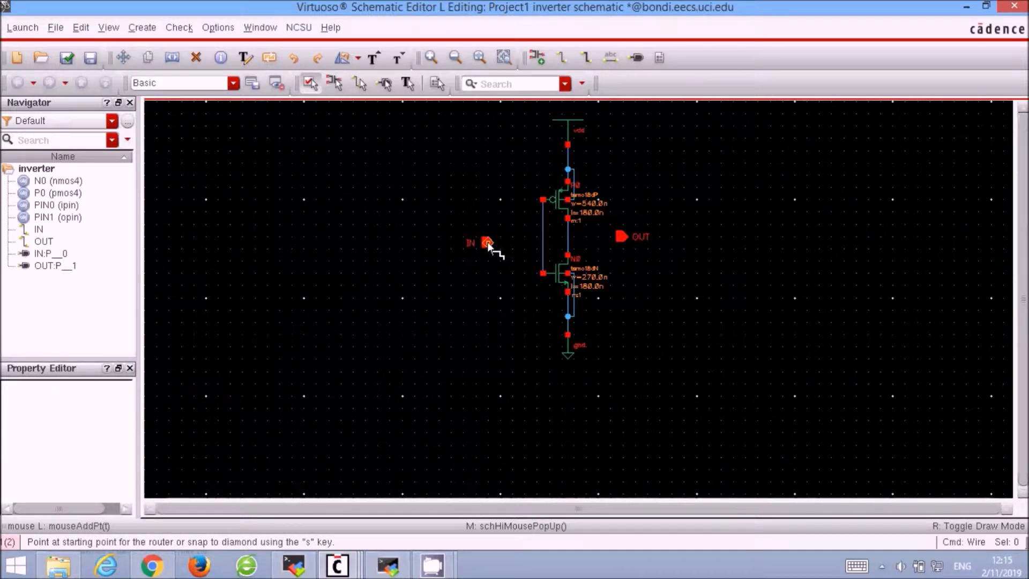
pyautogui.click(485, 243)
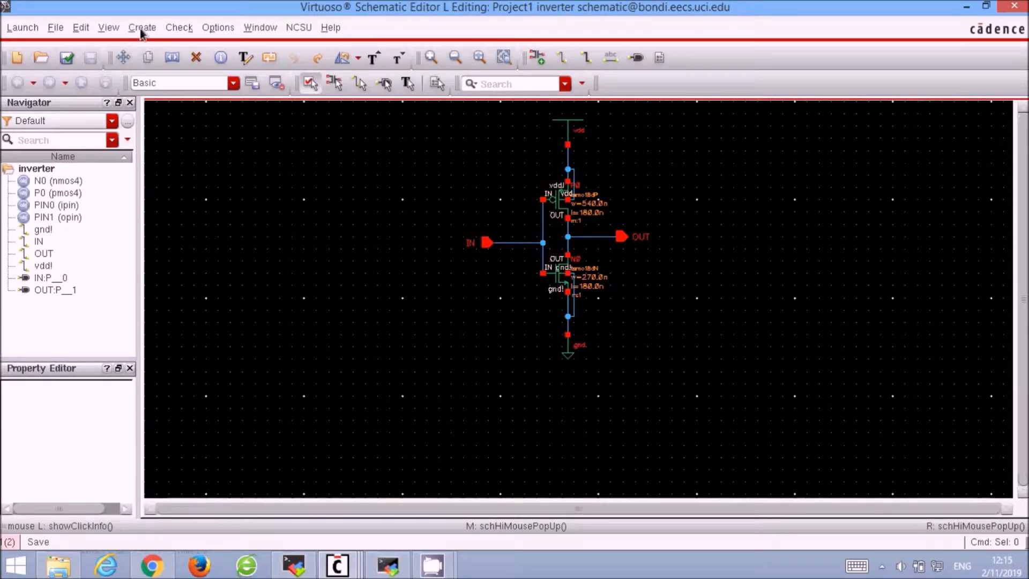
# - Generate the inverter symbol view from the schematic with IN on the left and OUT on the right
pyautogui.click(142, 27)
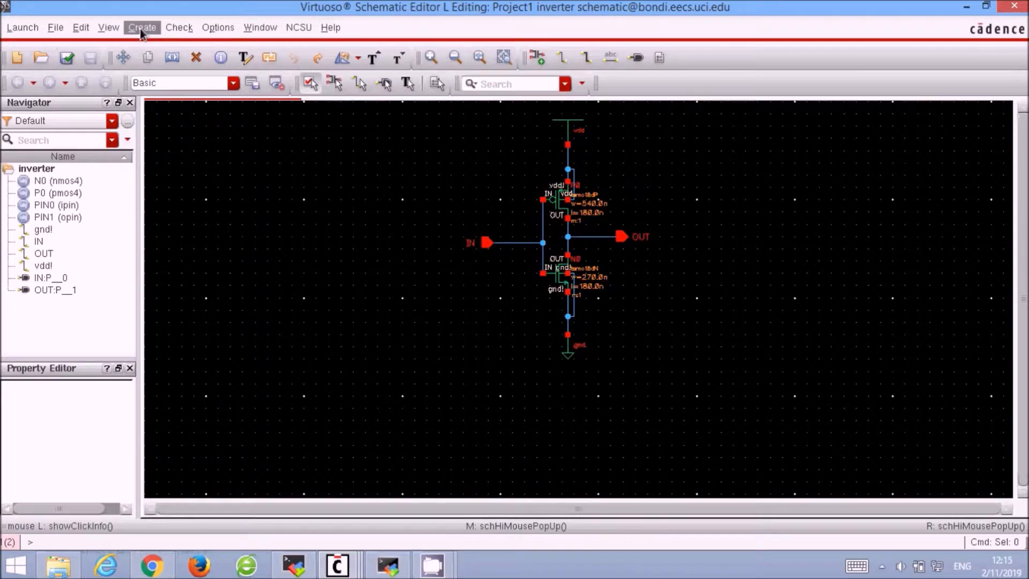
pyautogui.click(142, 26)
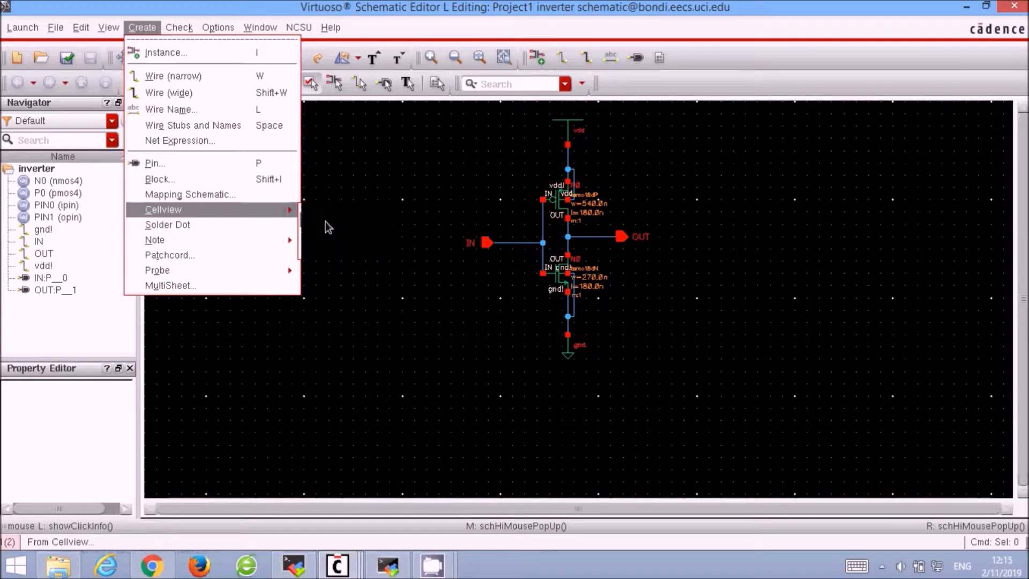
pyautogui.click(163, 210)
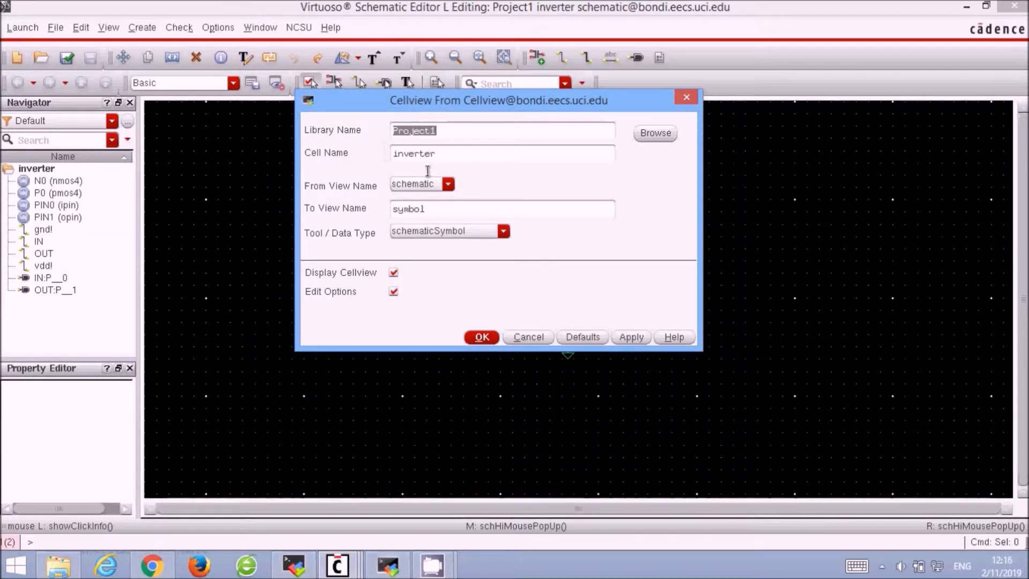
pyautogui.click(481, 337)
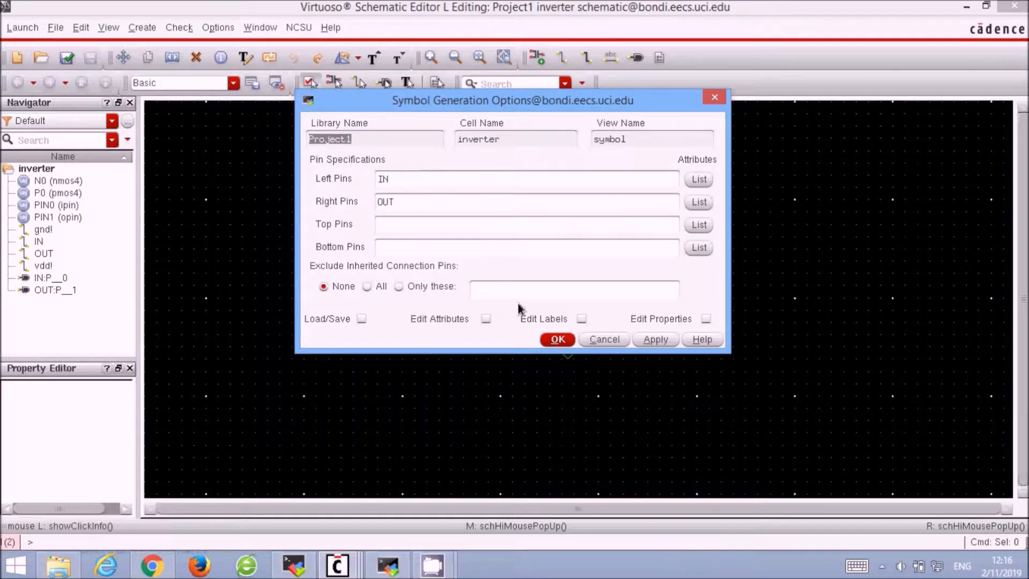
pyautogui.click(556, 339)
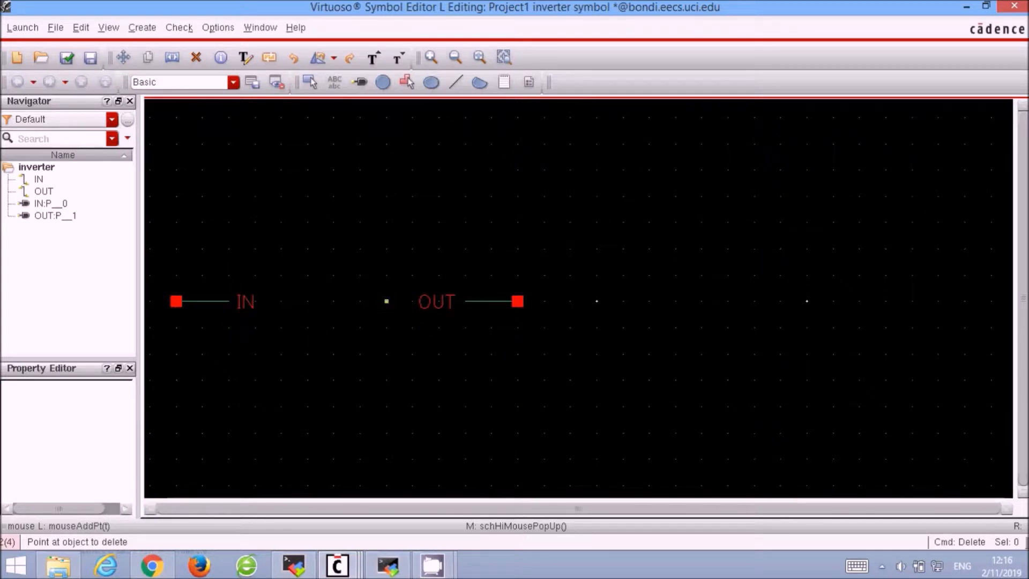
# - Remove part of the default symbol box, draw a triangle body, and add an output bubble at its tip
pyautogui.click(245, 301)
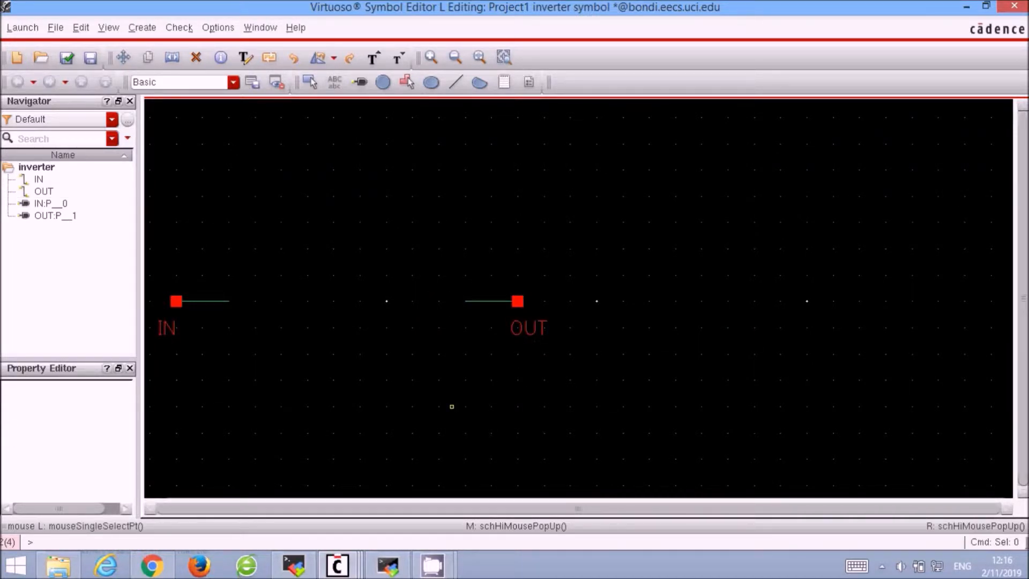
pyautogui.click(456, 81)
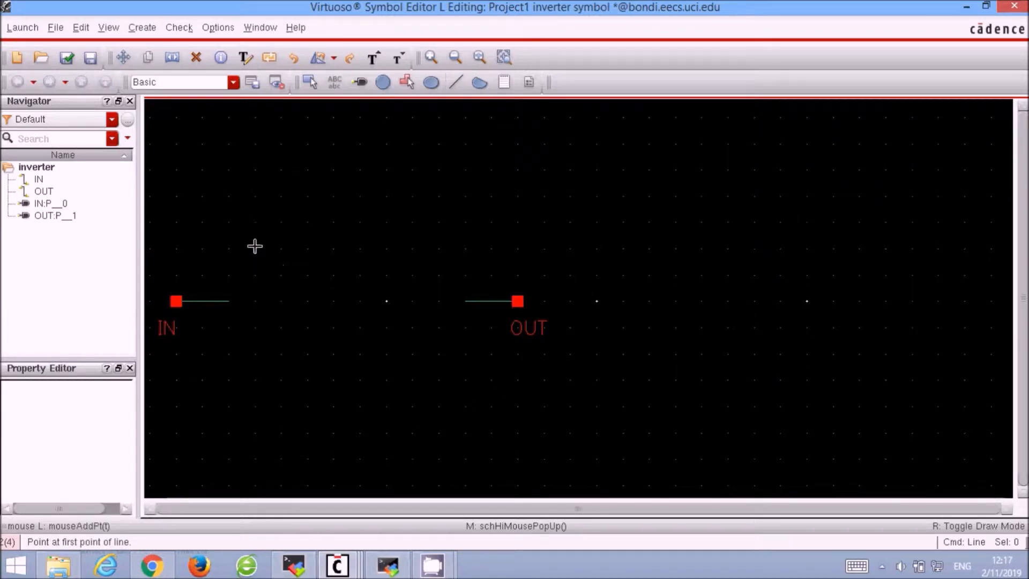
pyautogui.moveTo(309, 243)
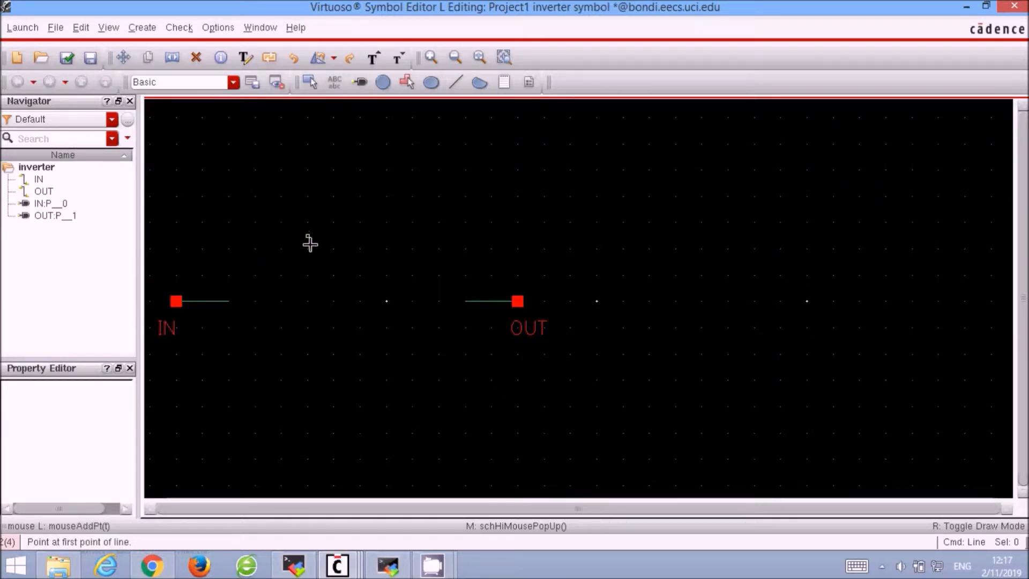
pyautogui.click(310, 244)
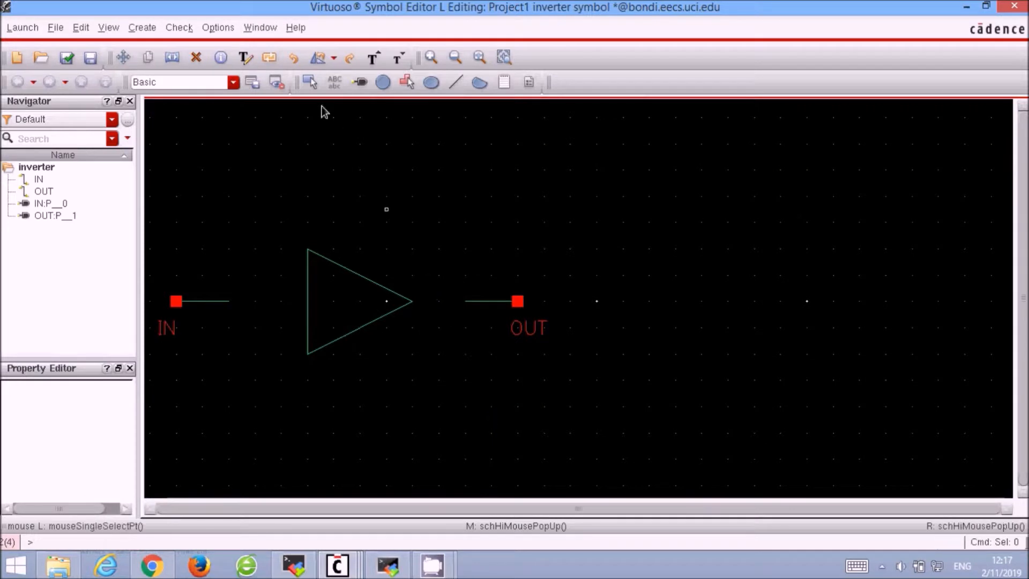
pyautogui.click(382, 81)
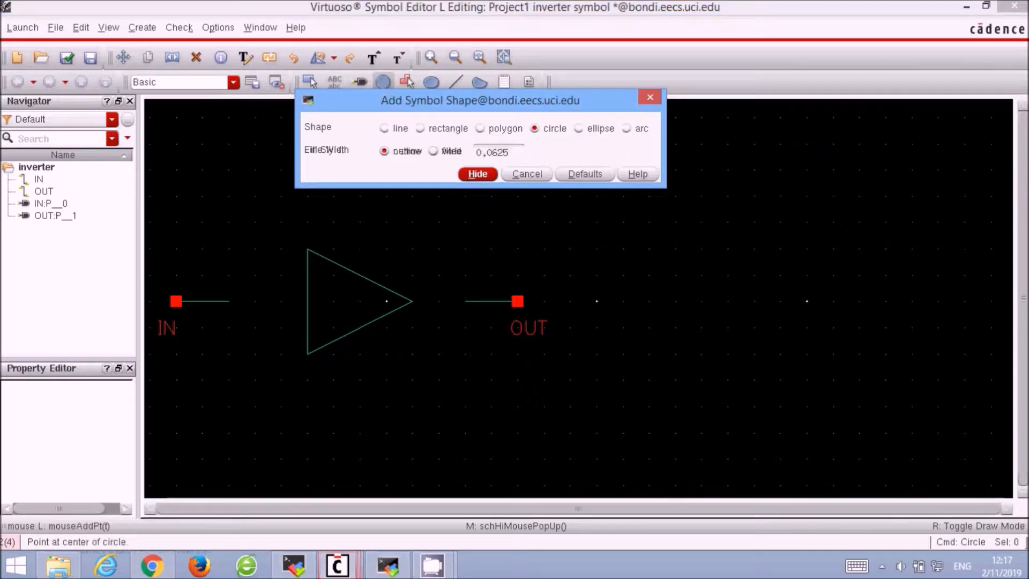
pyautogui.click(478, 173)
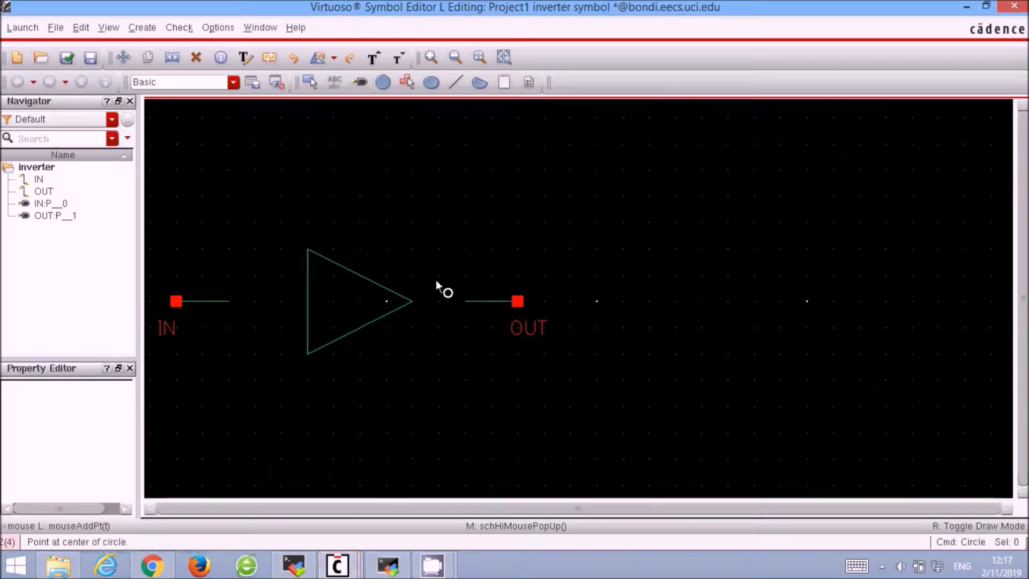
pyautogui.click(424, 300)
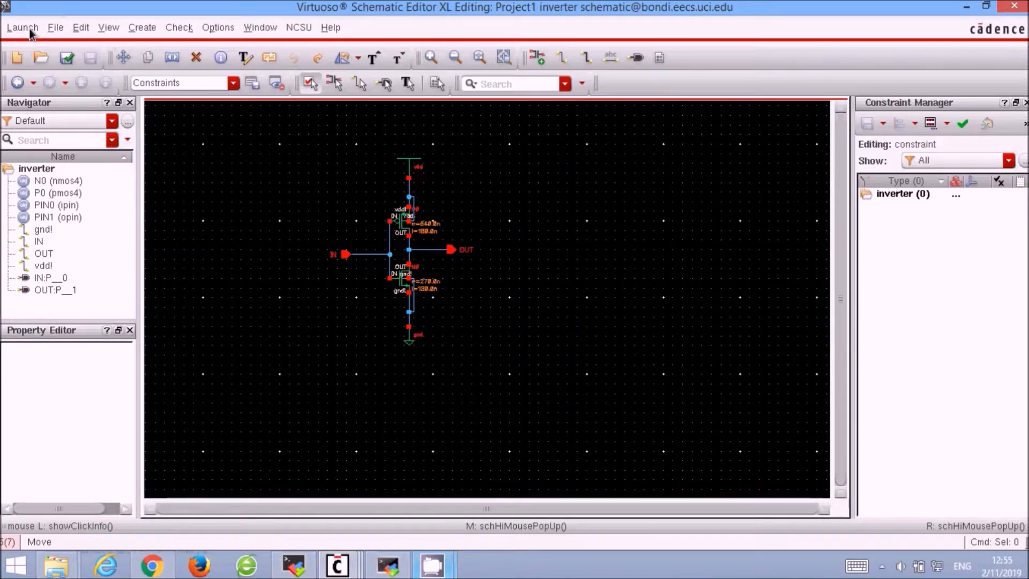
# - Create the inverter layout view and maximize the Layout GXL window
pyautogui.click(21, 27)
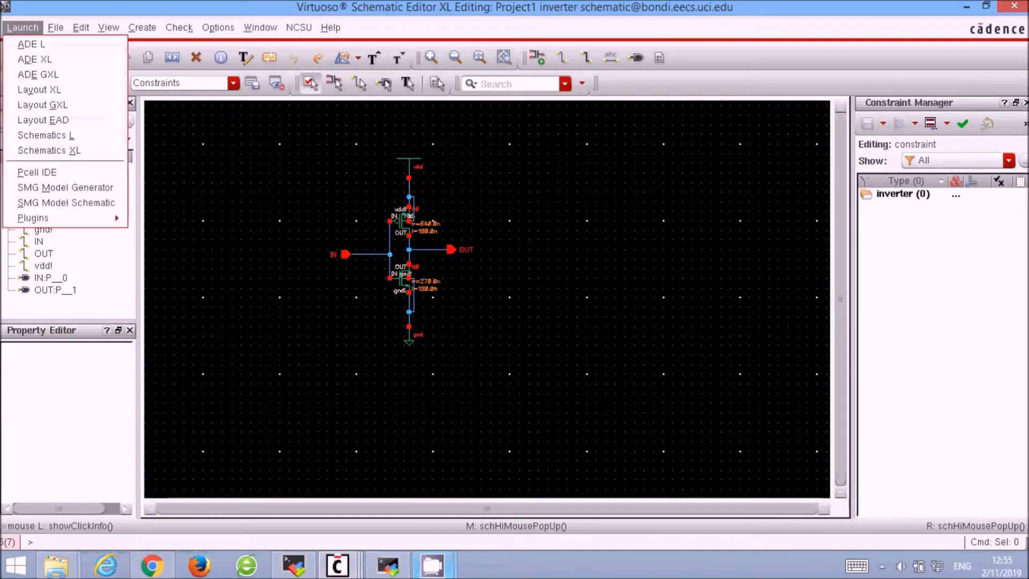
pyautogui.moveTo(42, 105)
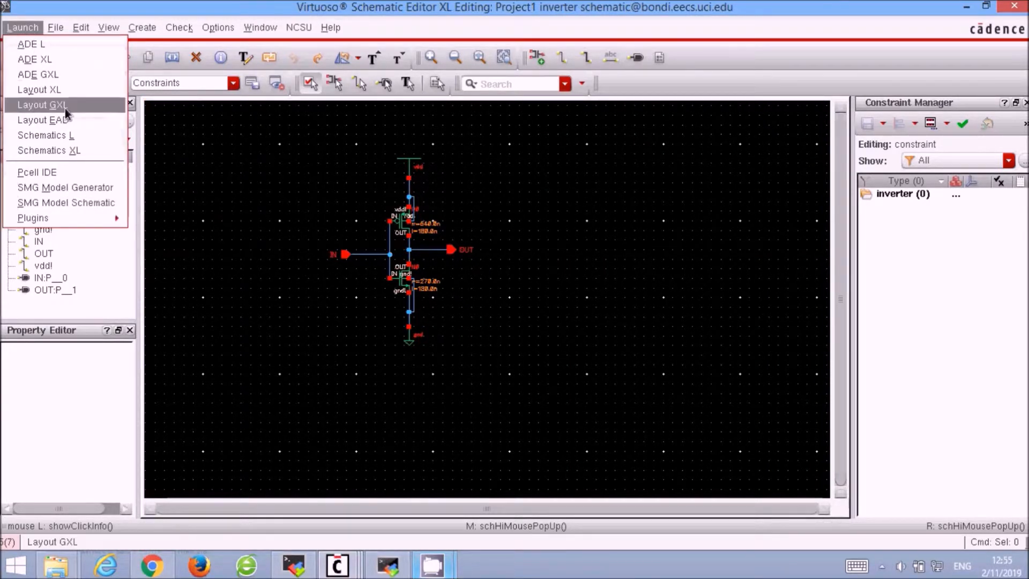
pyautogui.click(41, 105)
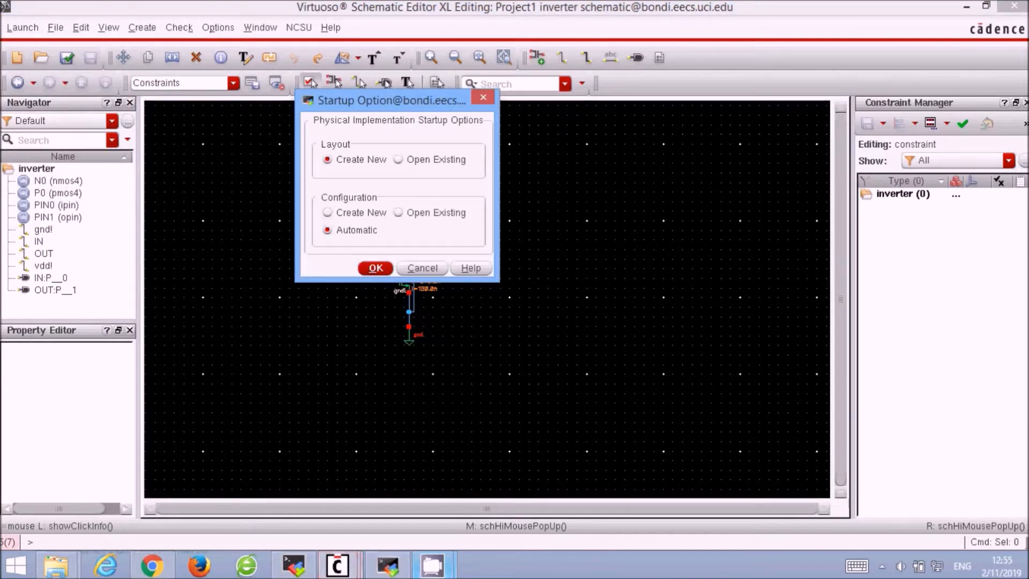
pyautogui.click(375, 268)
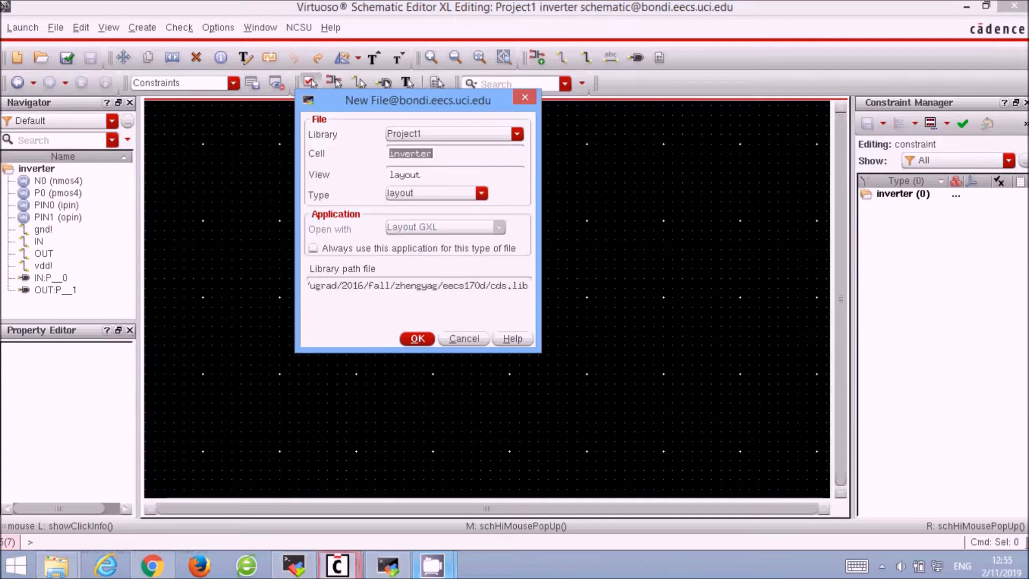
pyautogui.click(417, 338)
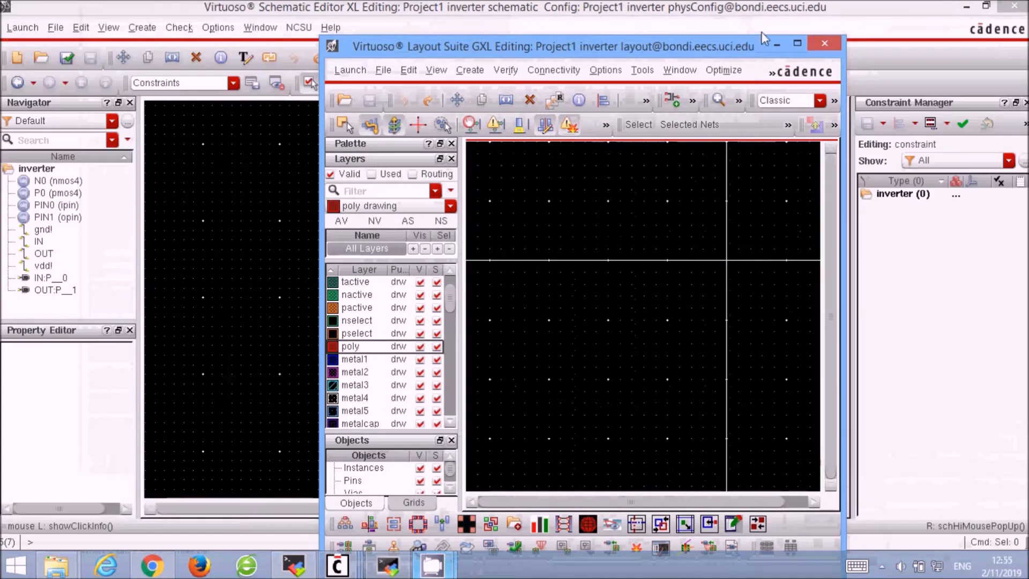
pyautogui.click(797, 43)
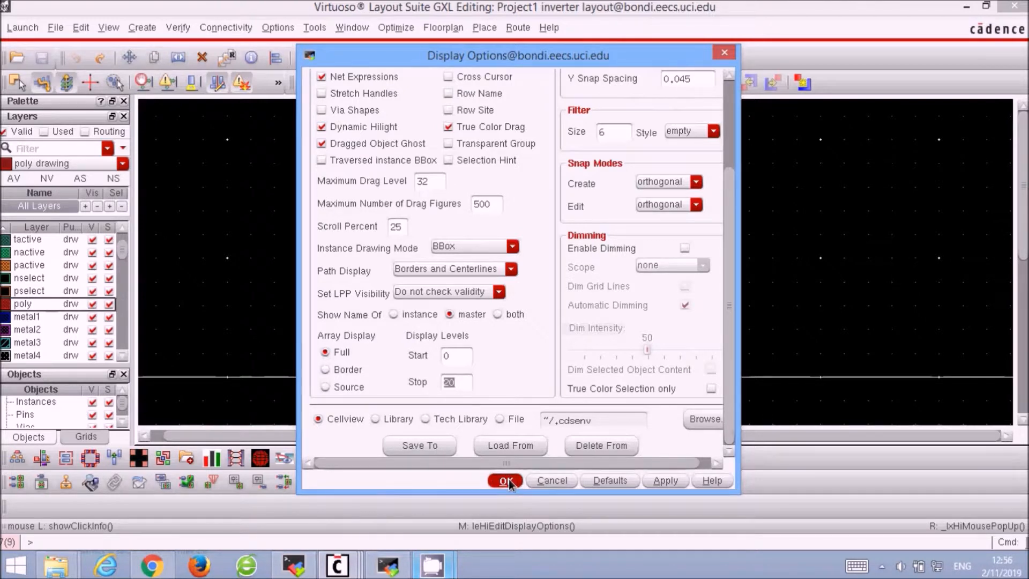
# - Place a pmos instance from NCSU_TechLib_tsmc02d, then an nmos instance below it
pyautogui.click(505, 480)
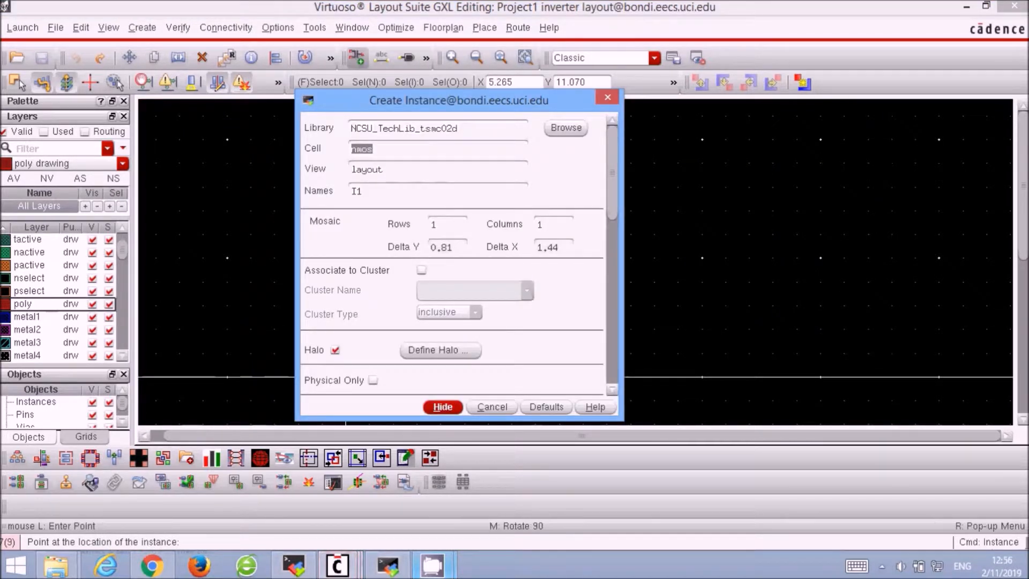
pyautogui.moveTo(499, 88)
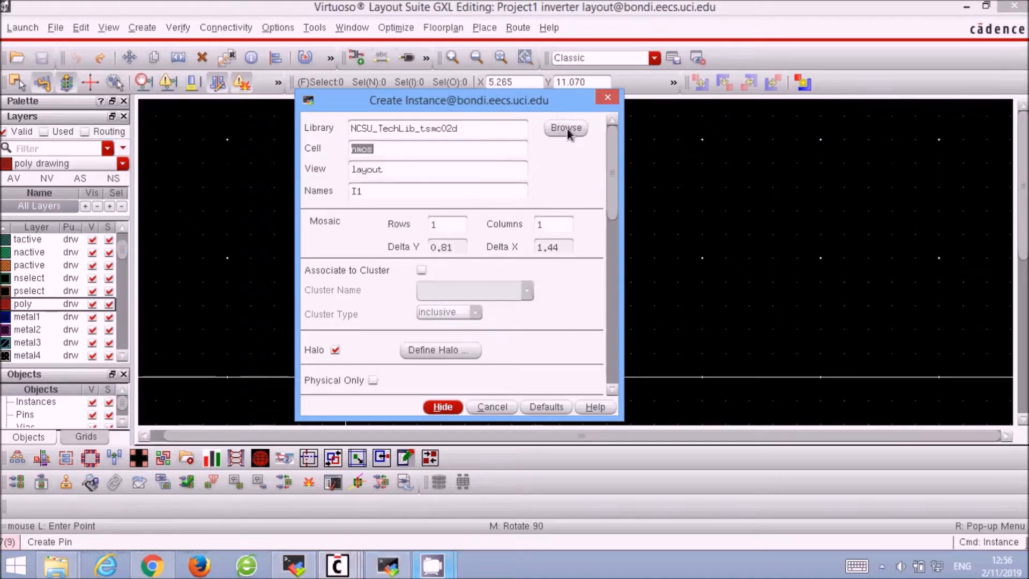
pyautogui.write('pmos')
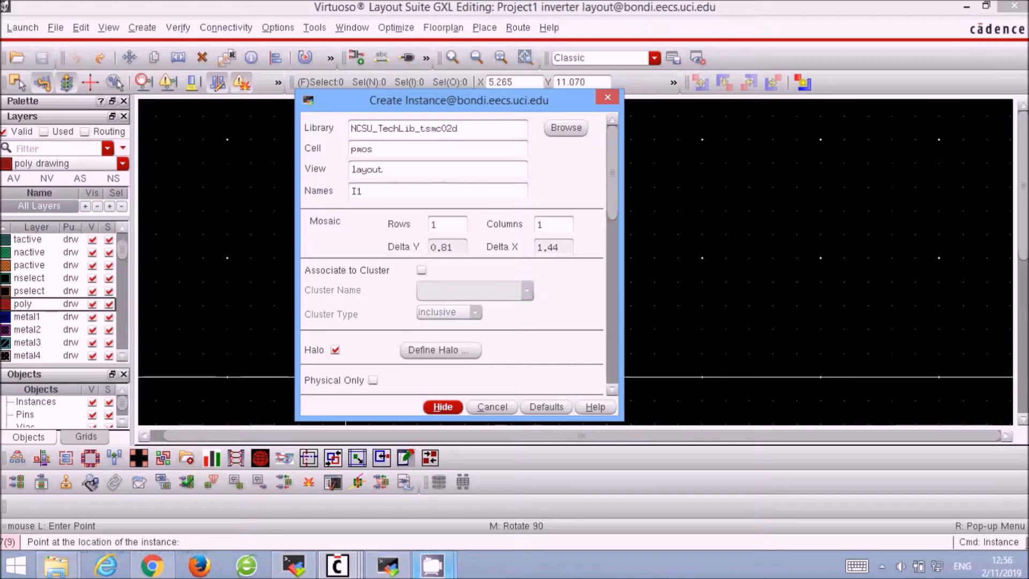
pyautogui.click(442, 406)
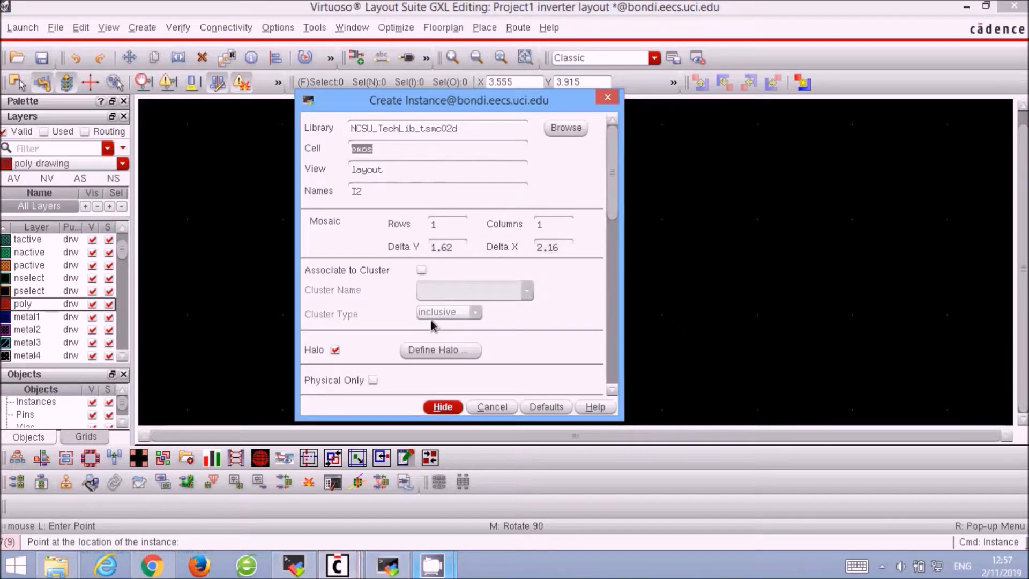
pyautogui.write('no')
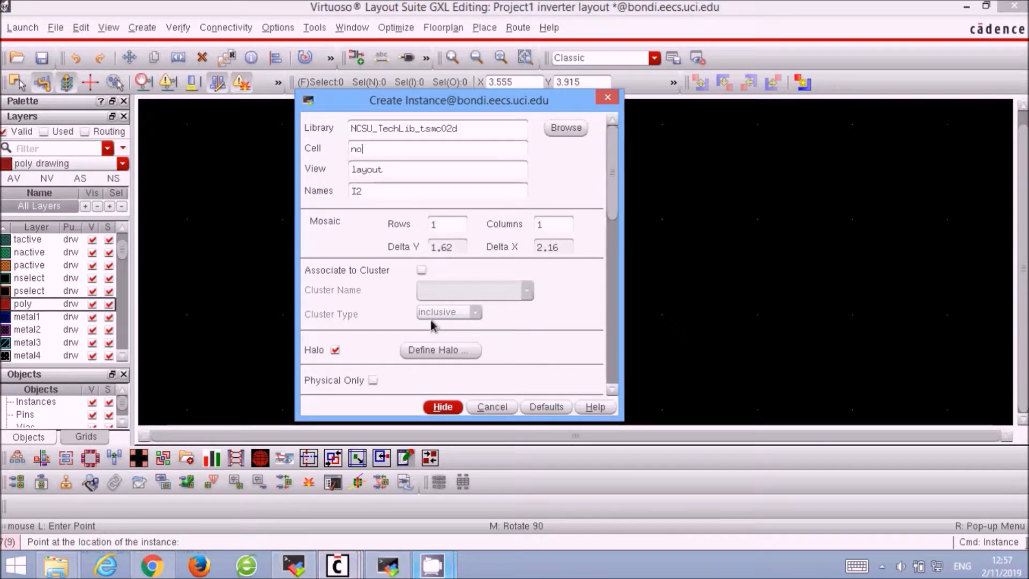
pyautogui.click(442, 407)
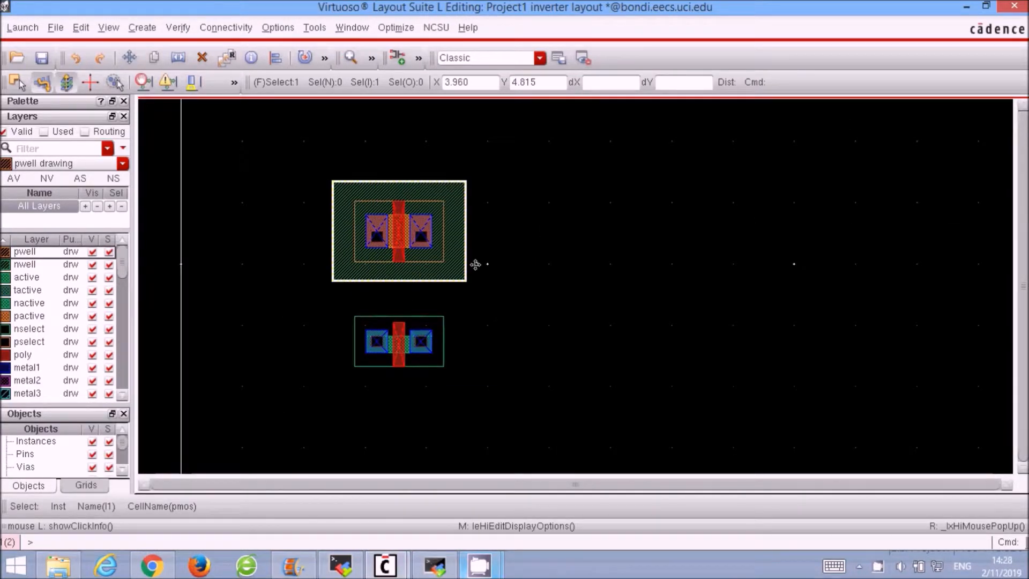
# - Set the pmos instance Width to 540.0n in Edit Instance Properties
pyautogui.doubleClick(398, 231)
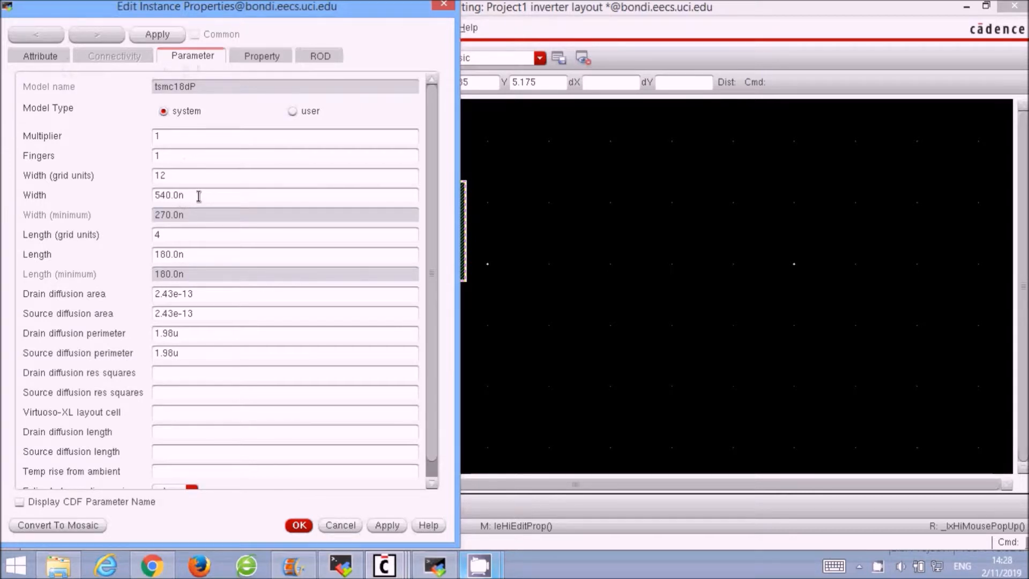
pyautogui.click(298, 525)
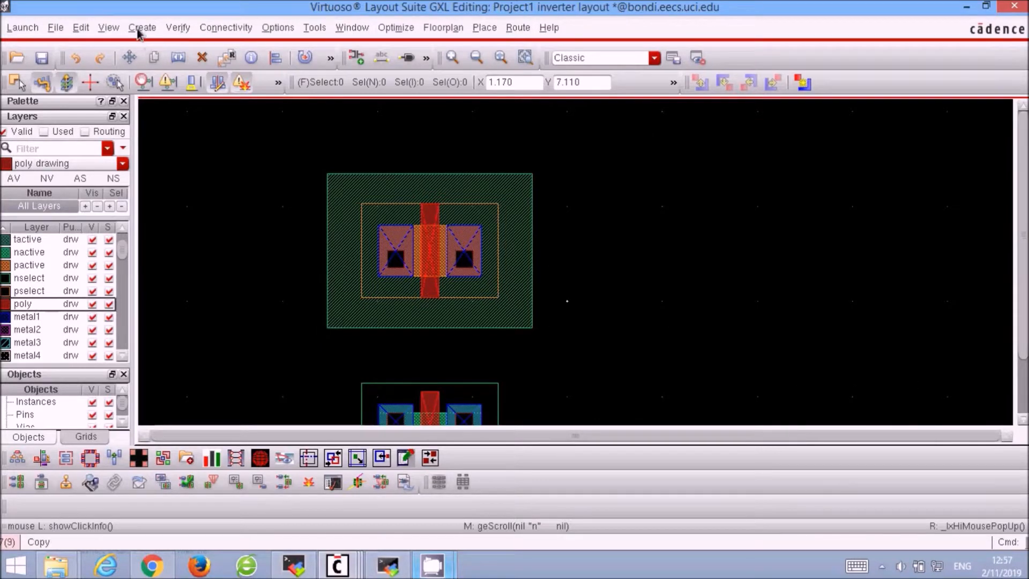
# - Place an M1_N via contact above the pmos transistor
pyautogui.click(142, 27)
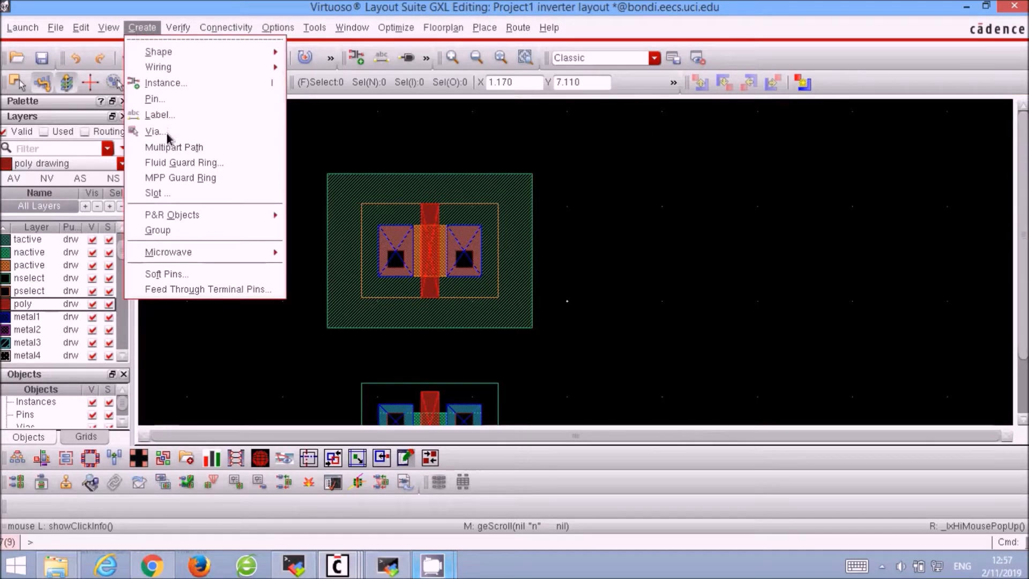
pyautogui.click(154, 131)
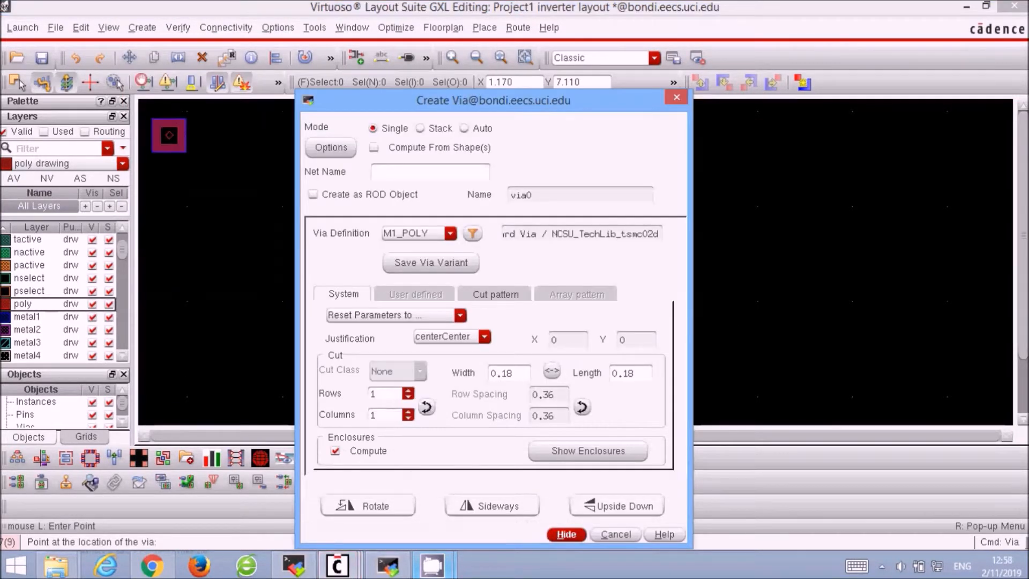
pyautogui.click(450, 233)
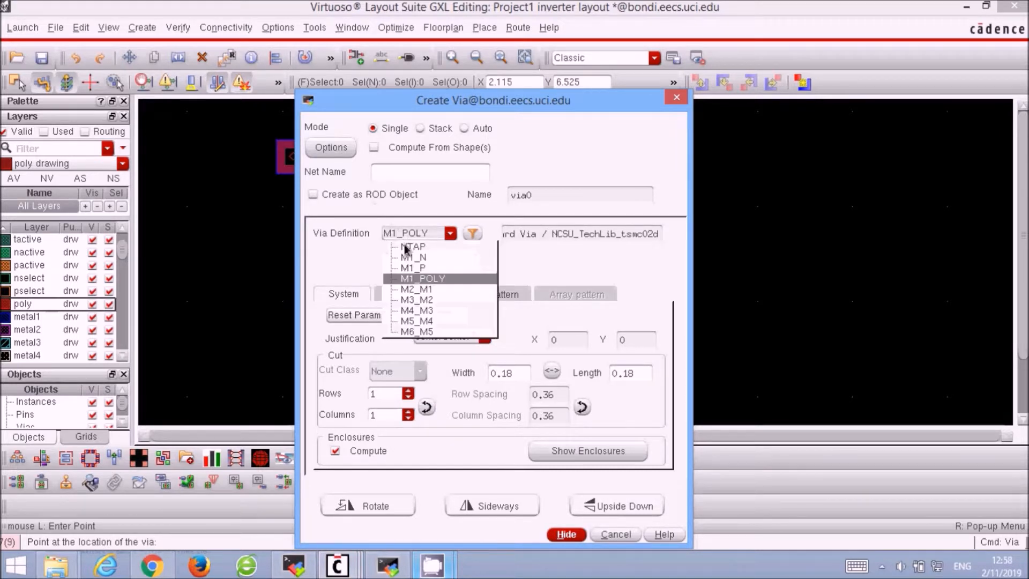
pyautogui.click(414, 257)
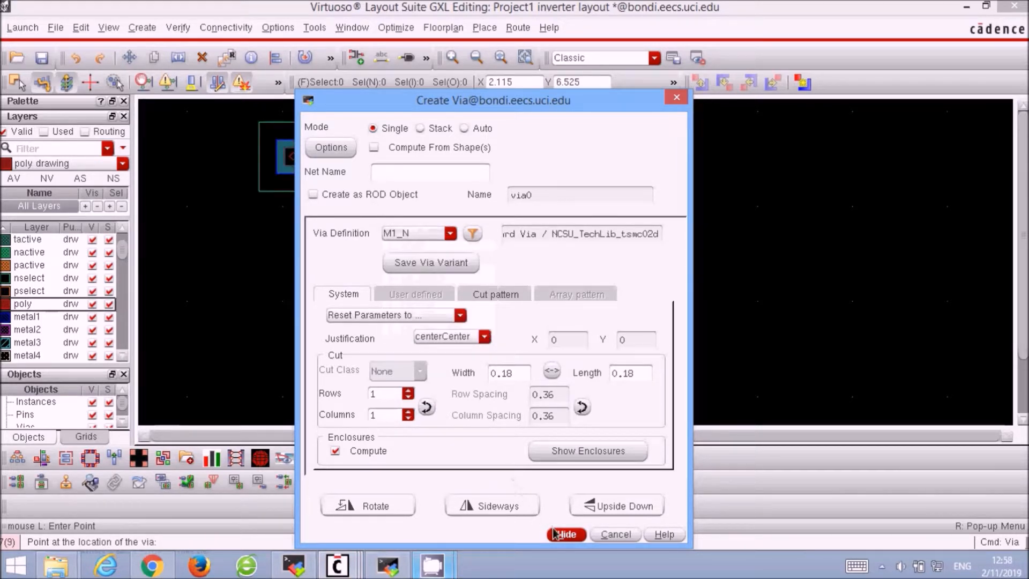
pyautogui.click(566, 534)
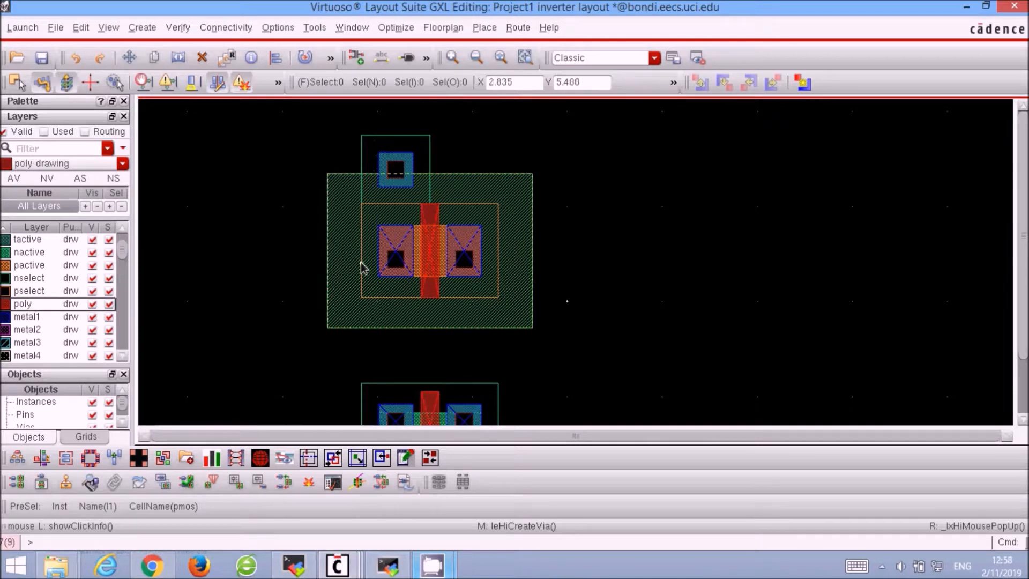
pyautogui.moveTo(366, 211)
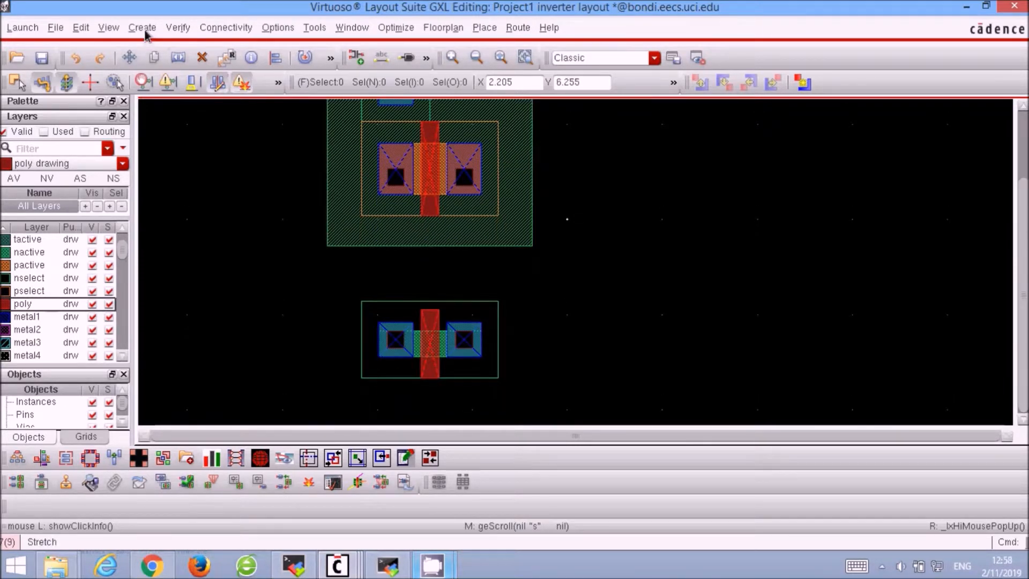
# - Place an M1_P via contact below the nmos transistor
pyautogui.click(141, 26)
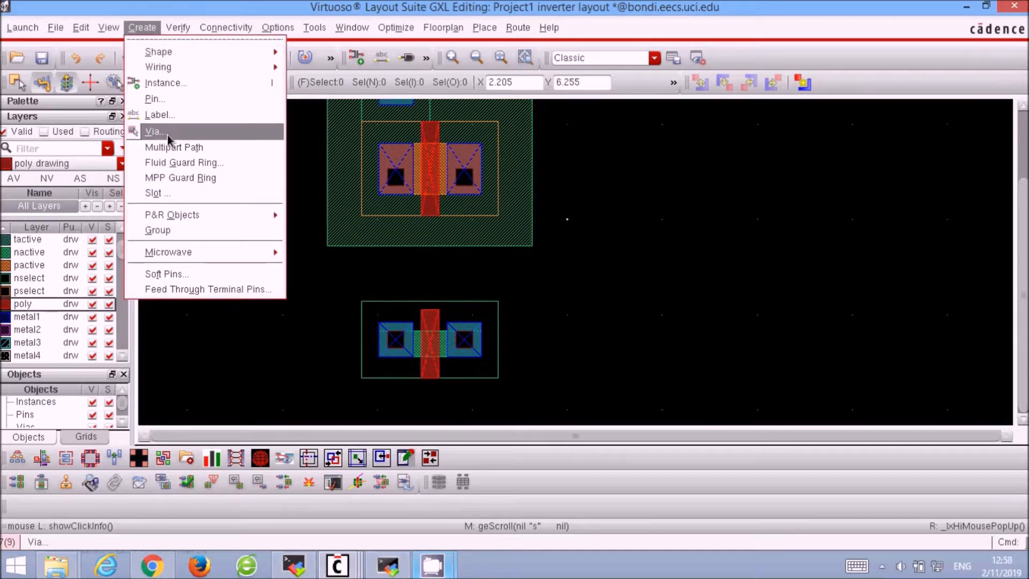
pyautogui.click(154, 131)
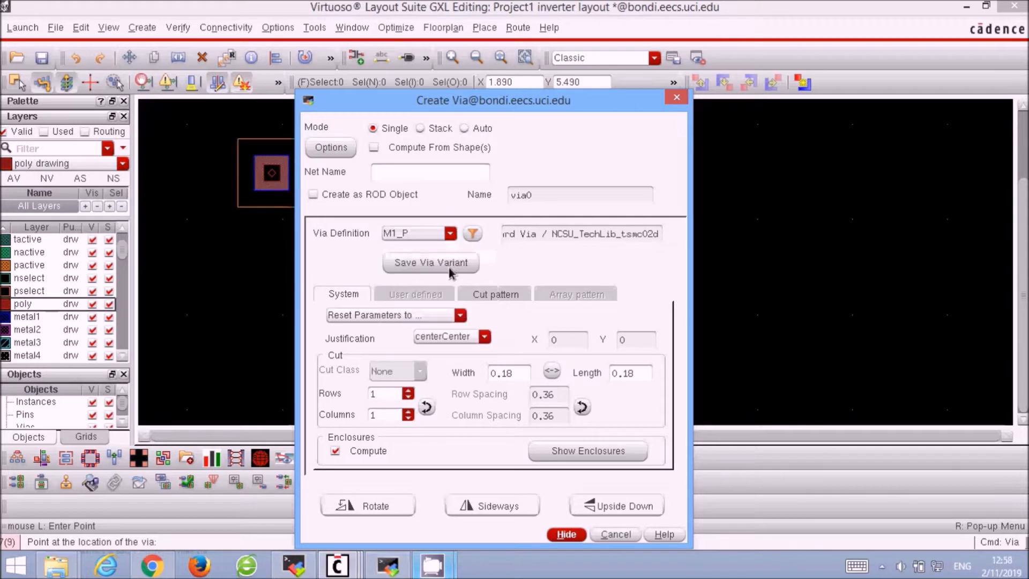
pyautogui.click(564, 534)
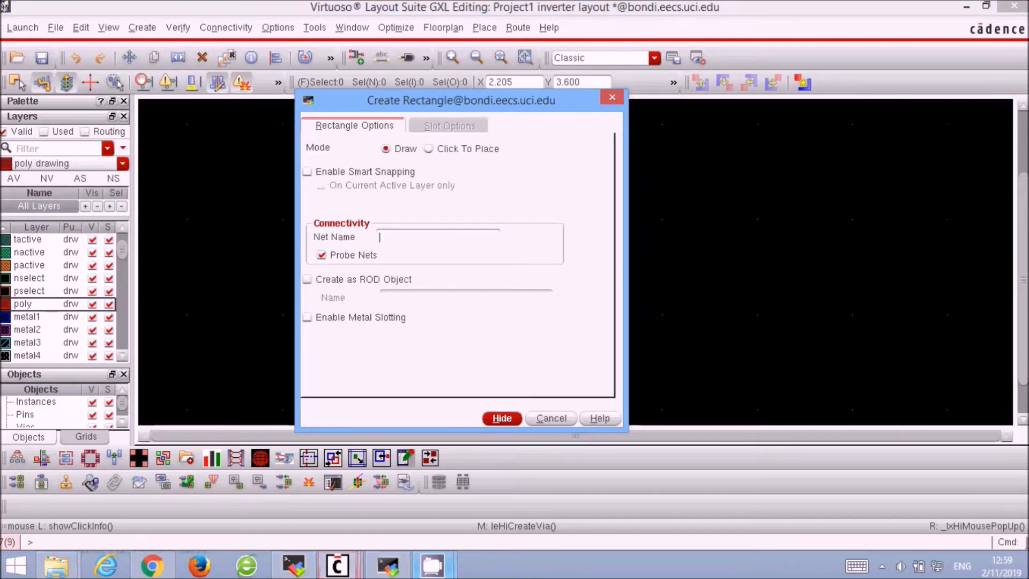
# - Draw a poly rectangle from the pmos gate down to the nmos gate, choosing No Tap
pyautogui.click(500, 418)
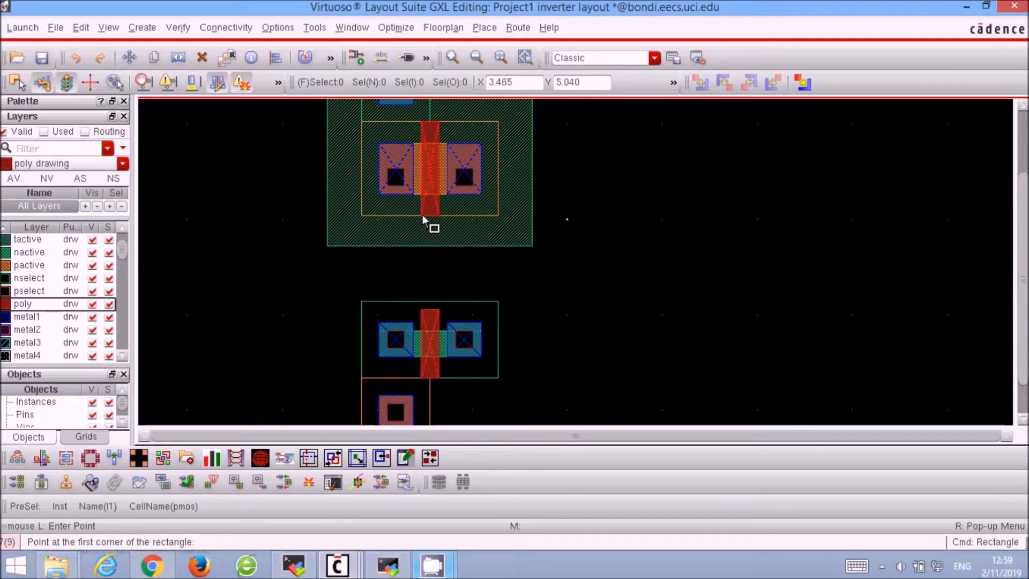
pyautogui.click(423, 219)
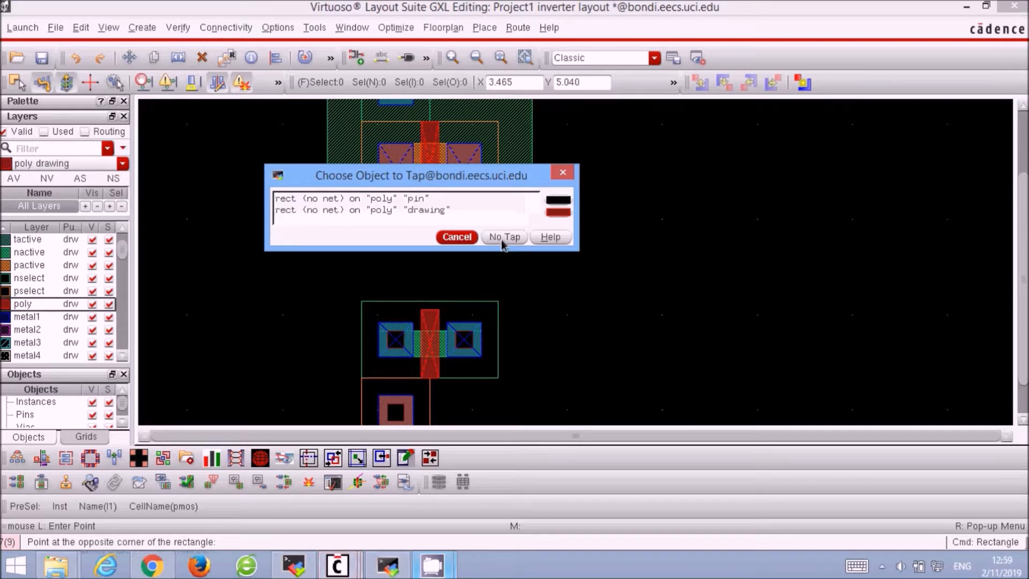
pyautogui.click(504, 237)
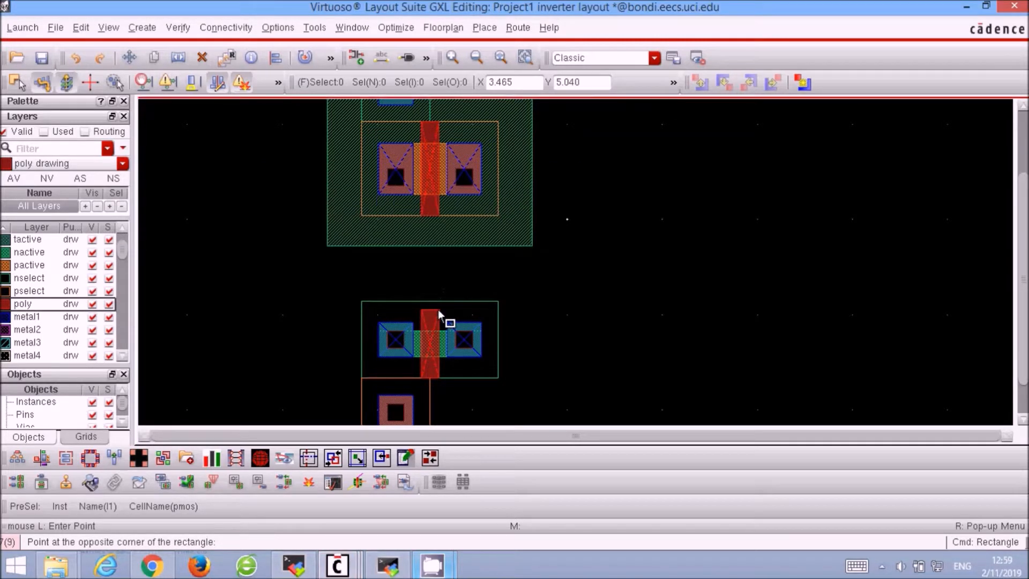
pyautogui.click(438, 309)
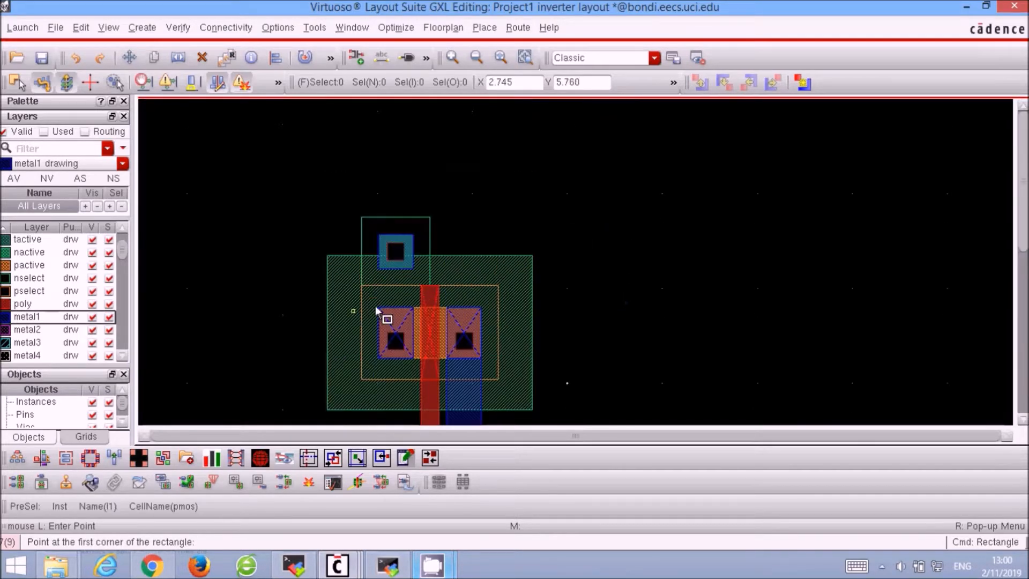
pyautogui.moveTo(438, 228)
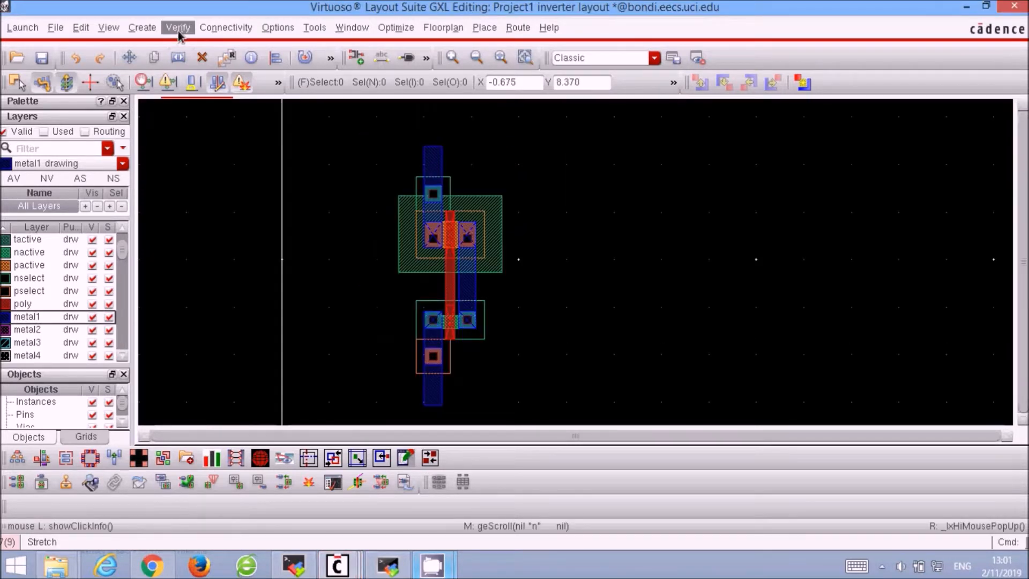
# - Place an M1_POLY via on the gate poly between the two transistors
pyautogui.click(142, 27)
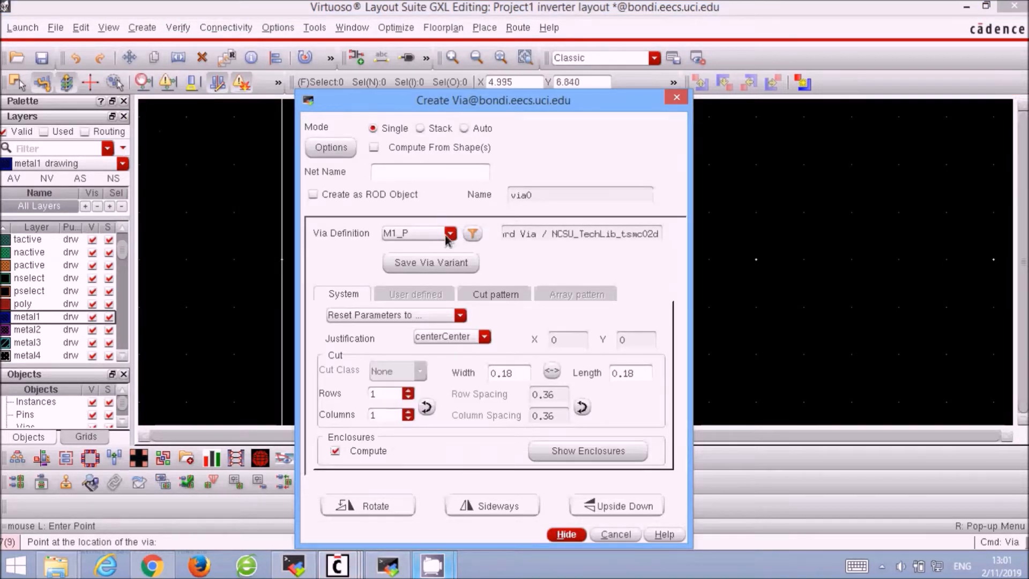
pyautogui.click(450, 233)
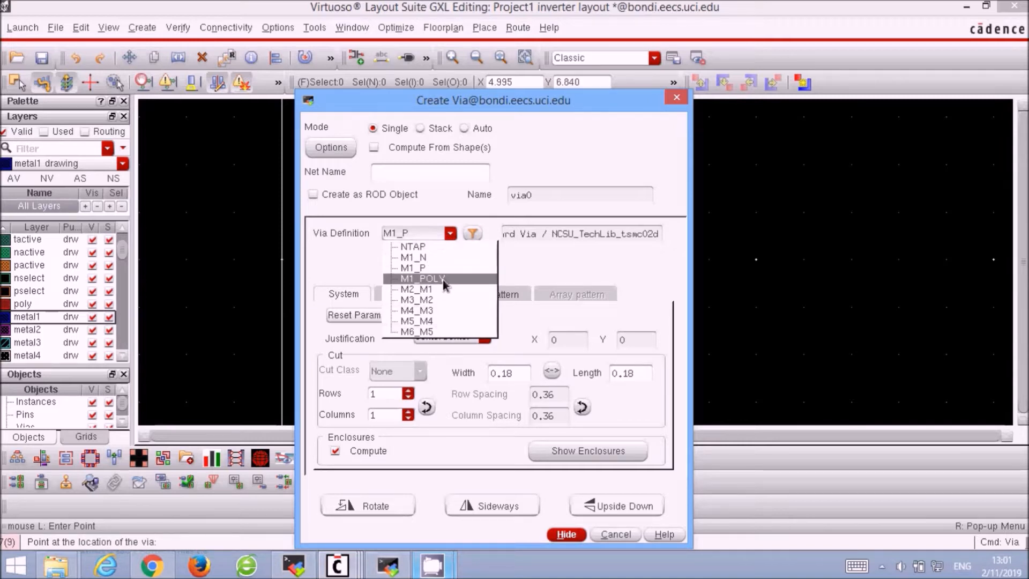
pyautogui.click(421, 278)
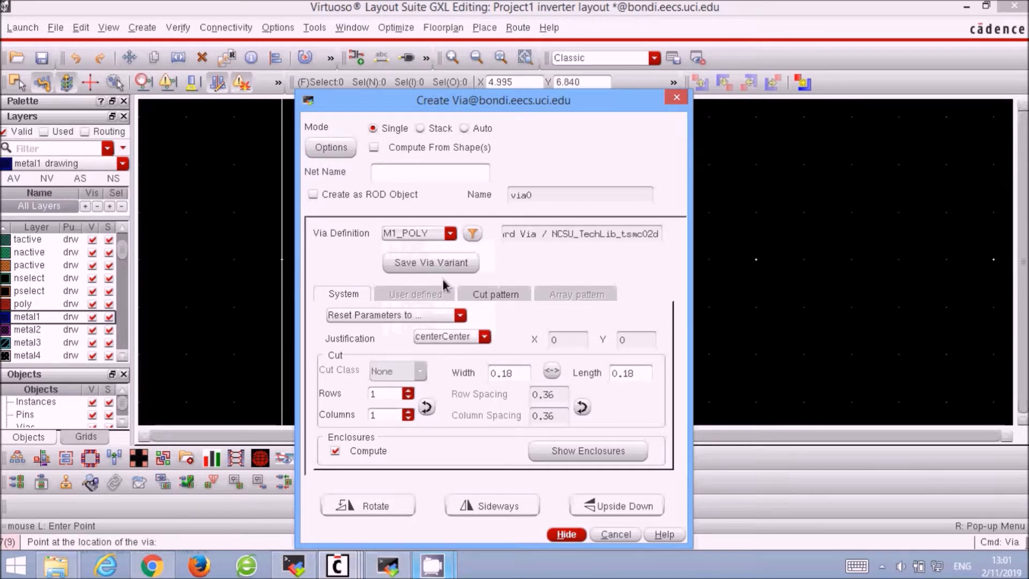
pyautogui.click(564, 534)
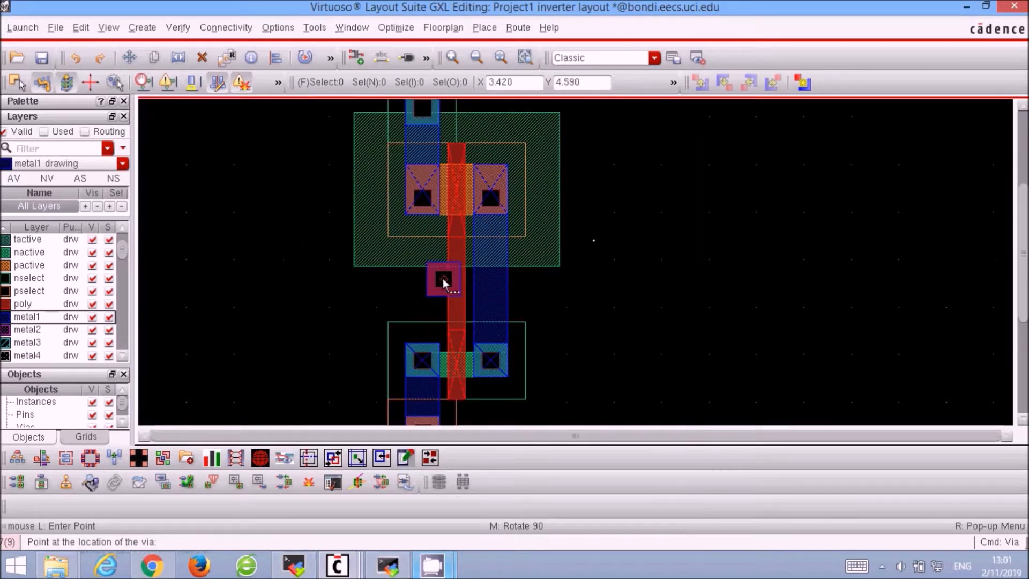
pyautogui.moveTo(431, 283)
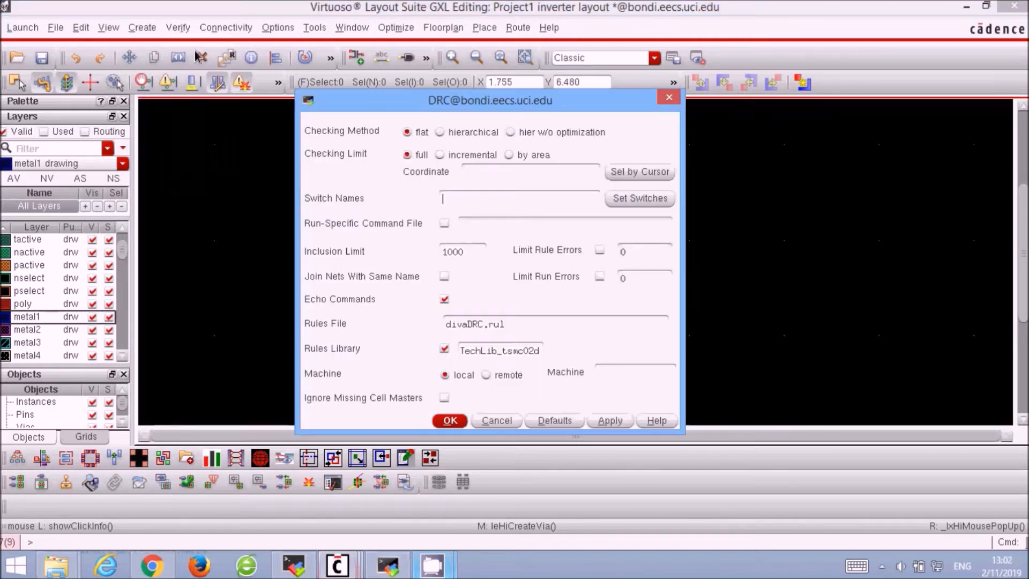
# - Run DRC and confirm the log reports 'Total errors found: 0'
pyautogui.click(502, 331)
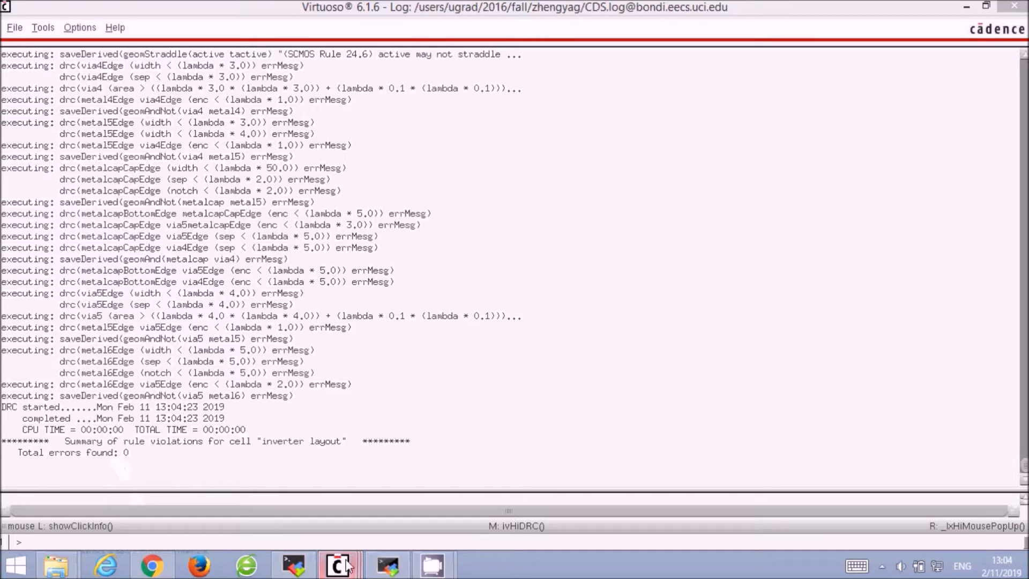
pyautogui.click(337, 564)
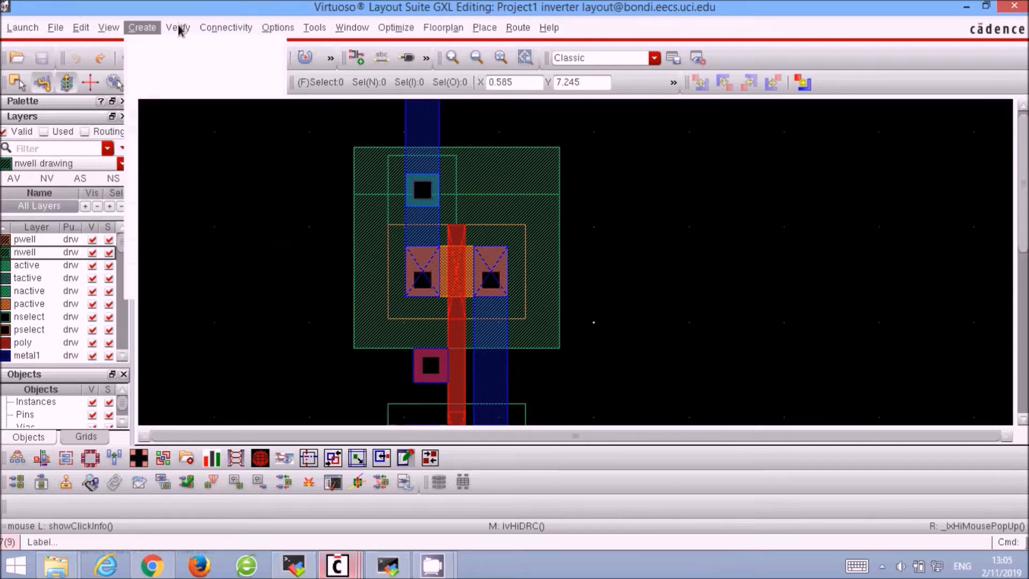
# - Run Verify > Extract on the inverter layout from the Extractor dialog
pyautogui.click(178, 27)
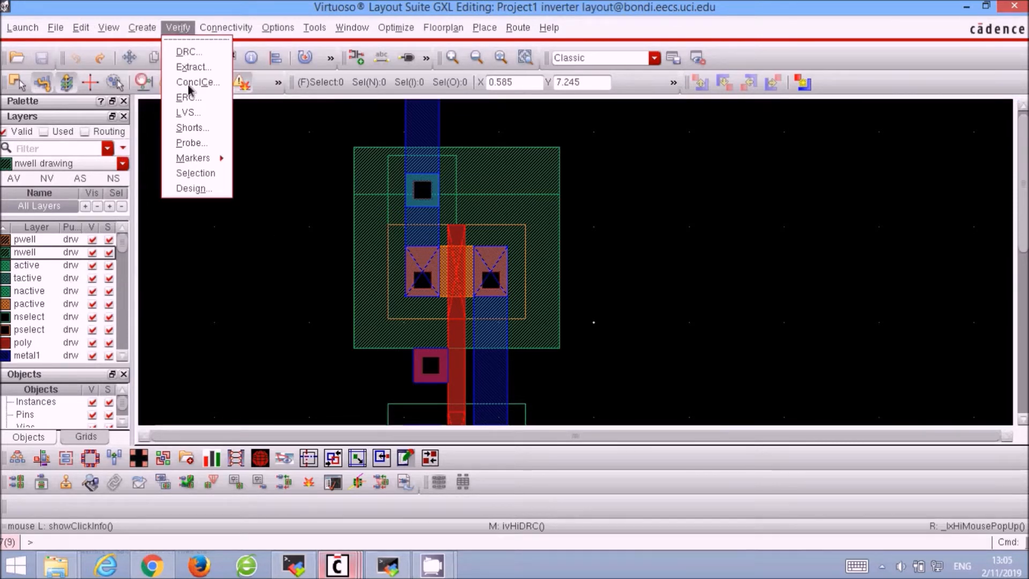
pyautogui.moveTo(192, 67)
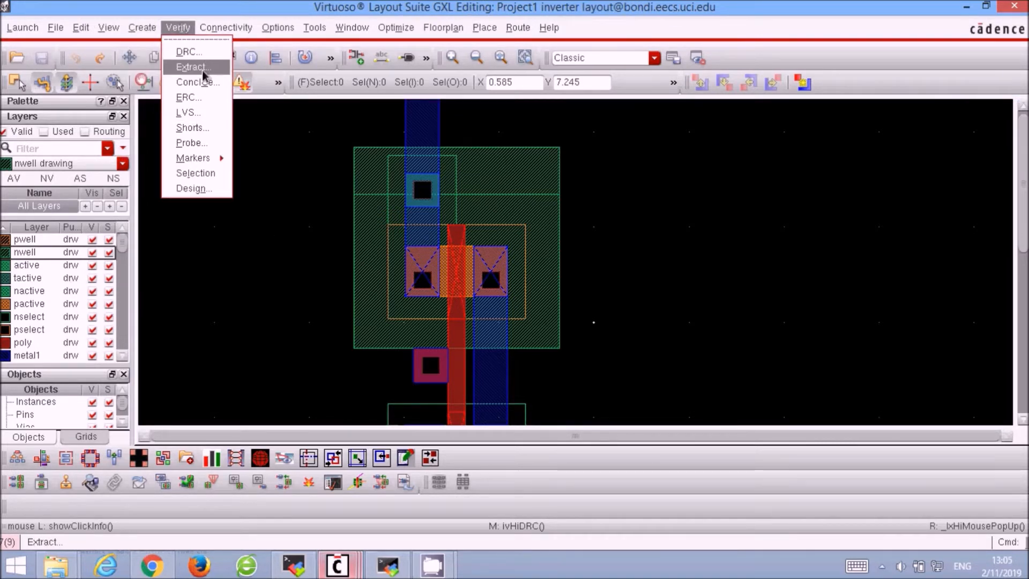
pyautogui.click(191, 66)
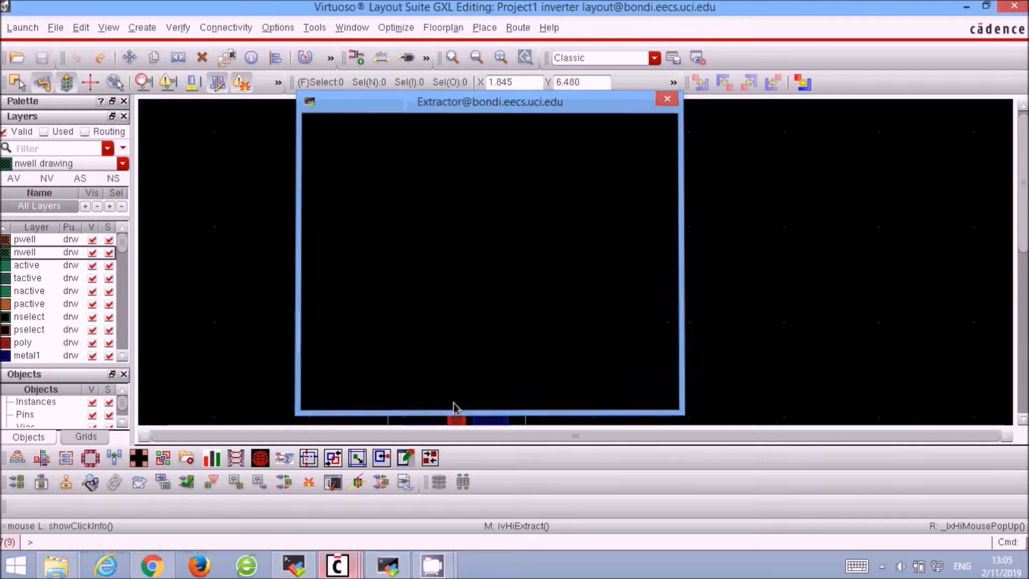
pyautogui.click(665, 98)
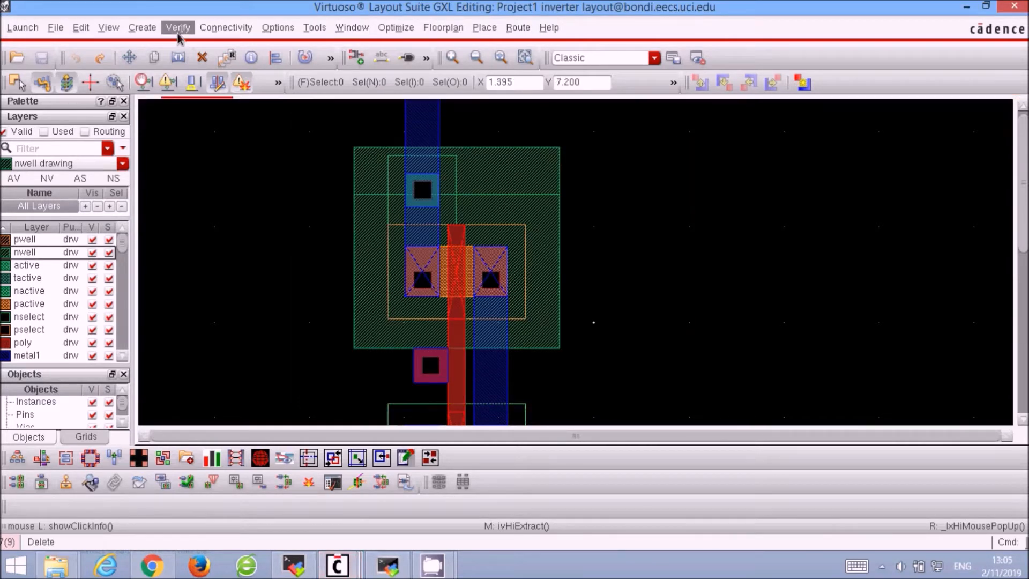
pyautogui.click(177, 27)
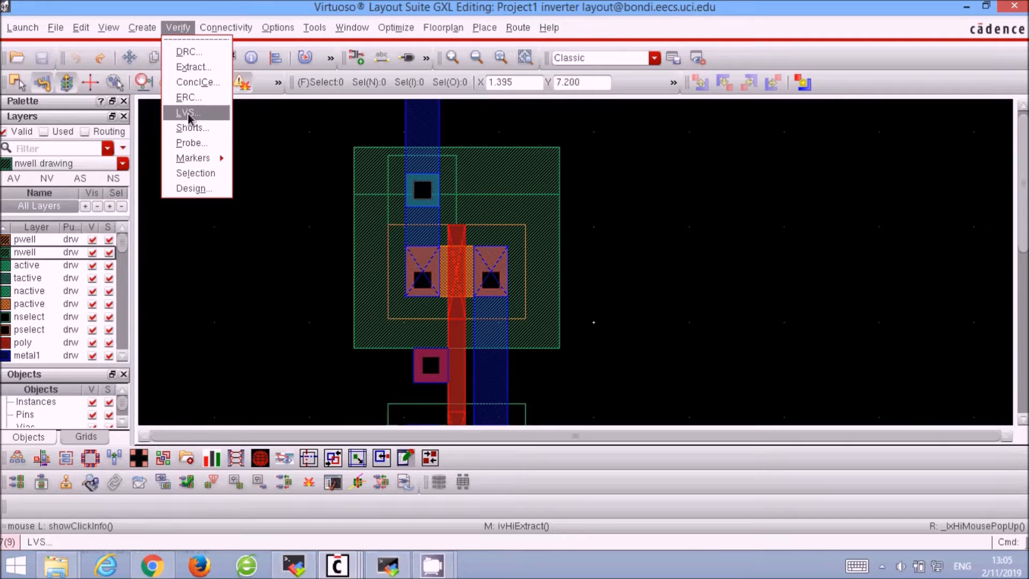
# - Run LVS with Project1 libraries and inverter cells, then dismiss the completion message
pyautogui.click(188, 112)
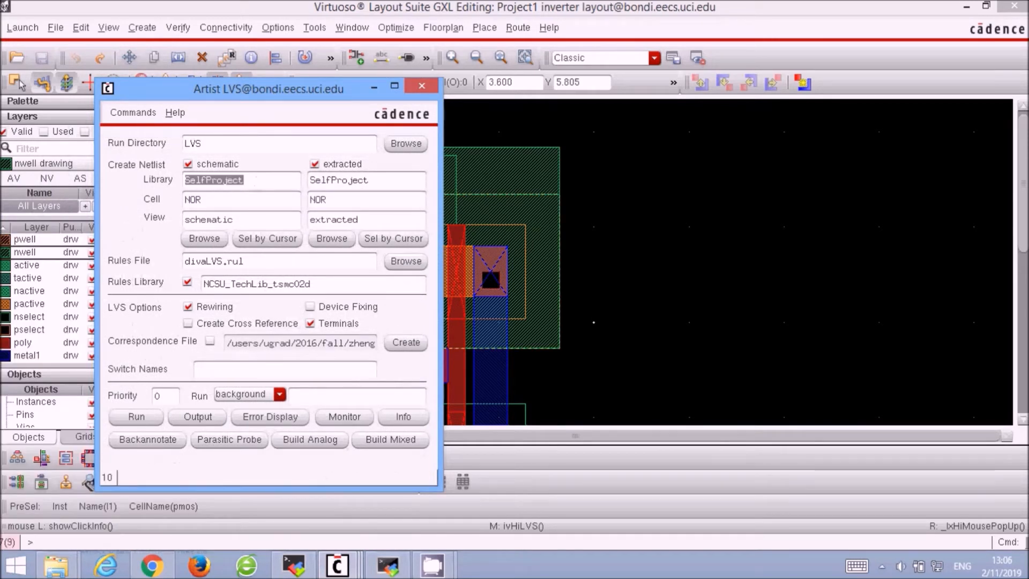
pyautogui.write('Proje')
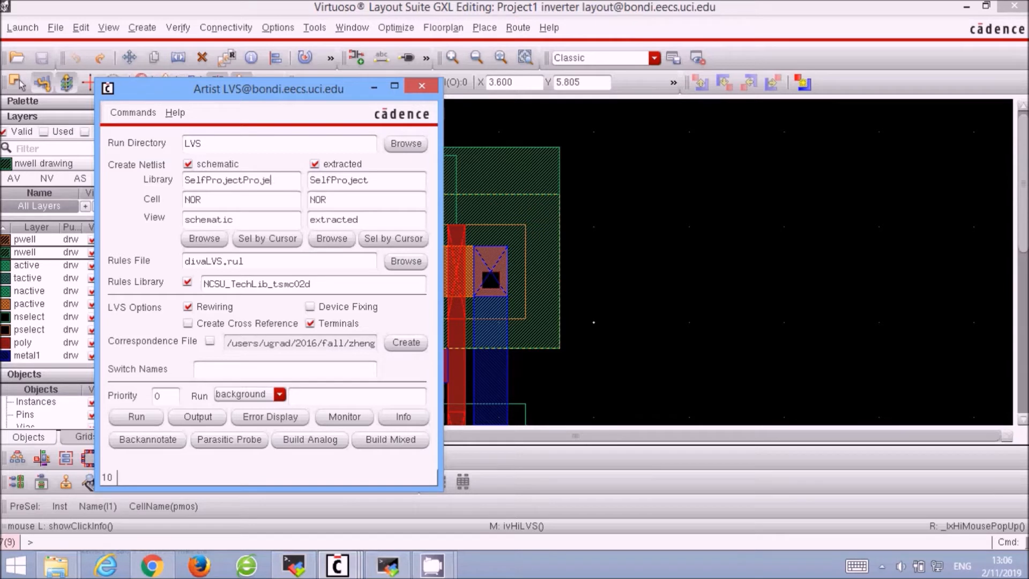
pyautogui.write('Project1')
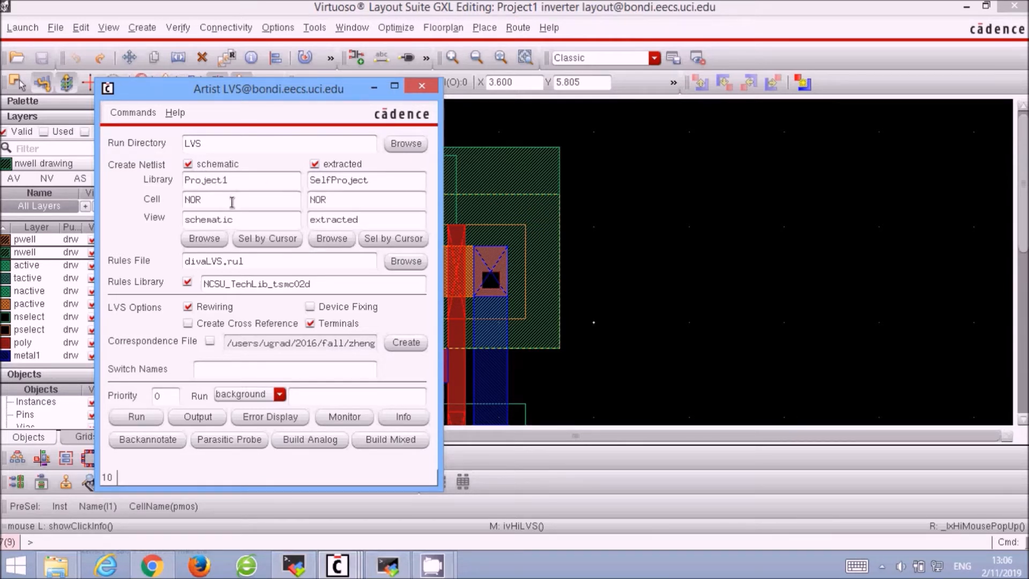
pyautogui.click(240, 200)
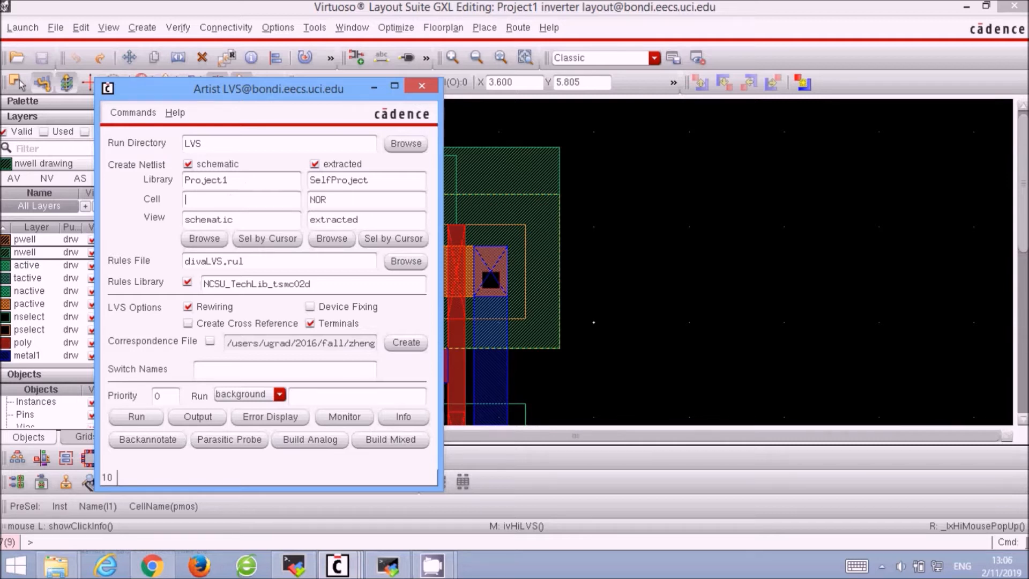
pyautogui.write('inverter')
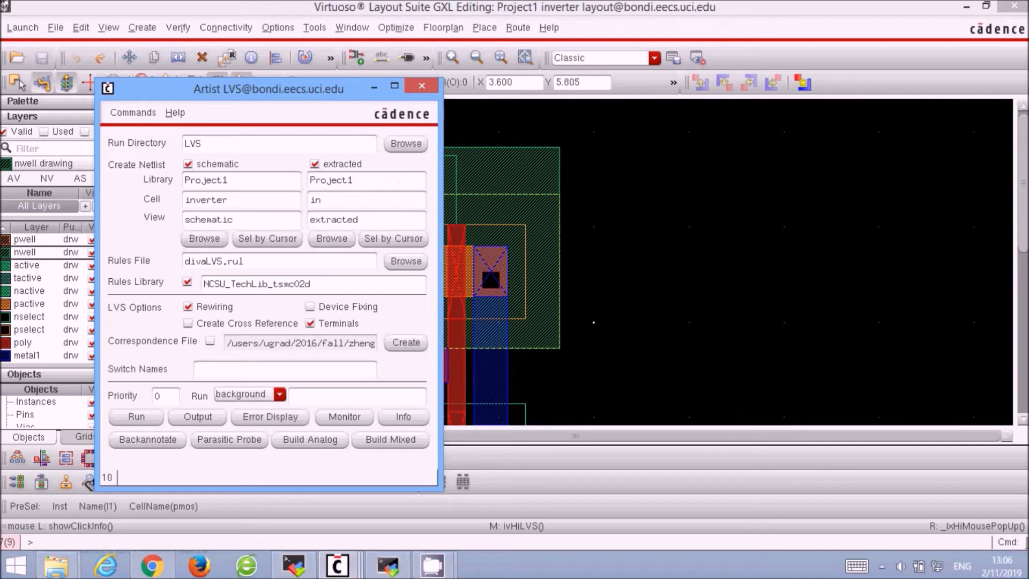
pyautogui.write('inverter')
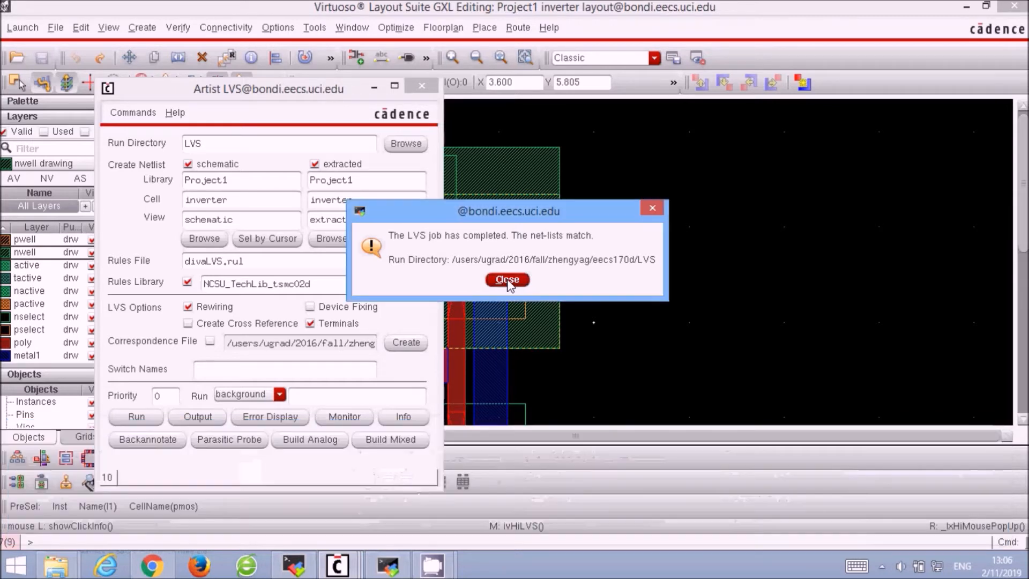
pyautogui.click(505, 279)
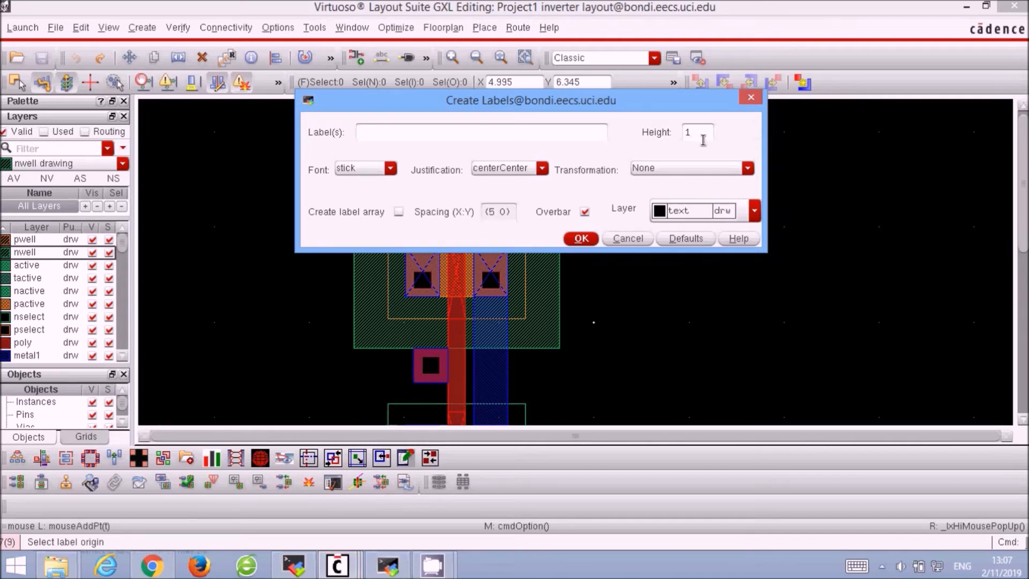
# - Create labels 'vdd in out gnd' at height 0.2 and place gnd on the ground rail
pyautogui.write('0.2')
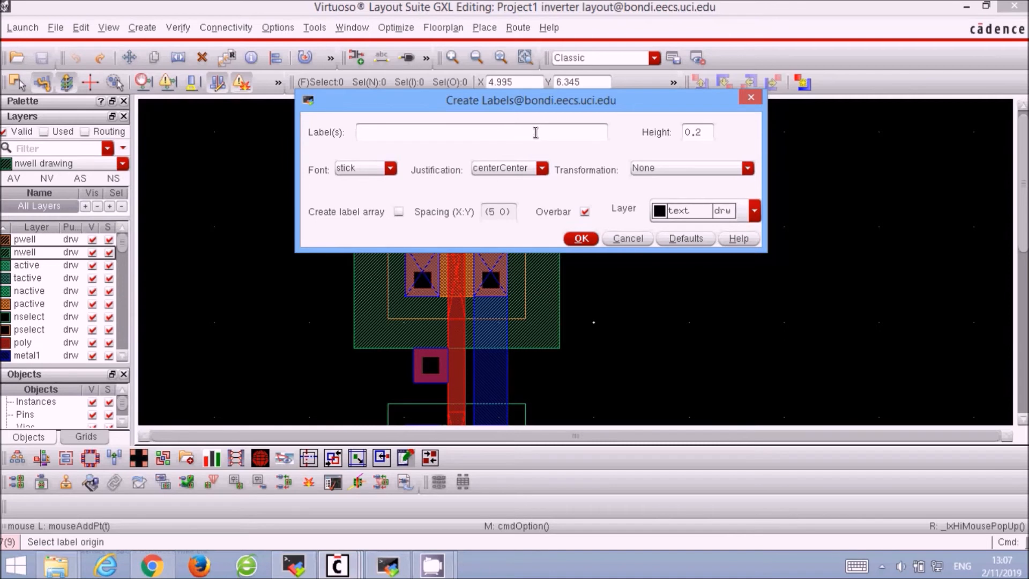
pyautogui.write('vdd')
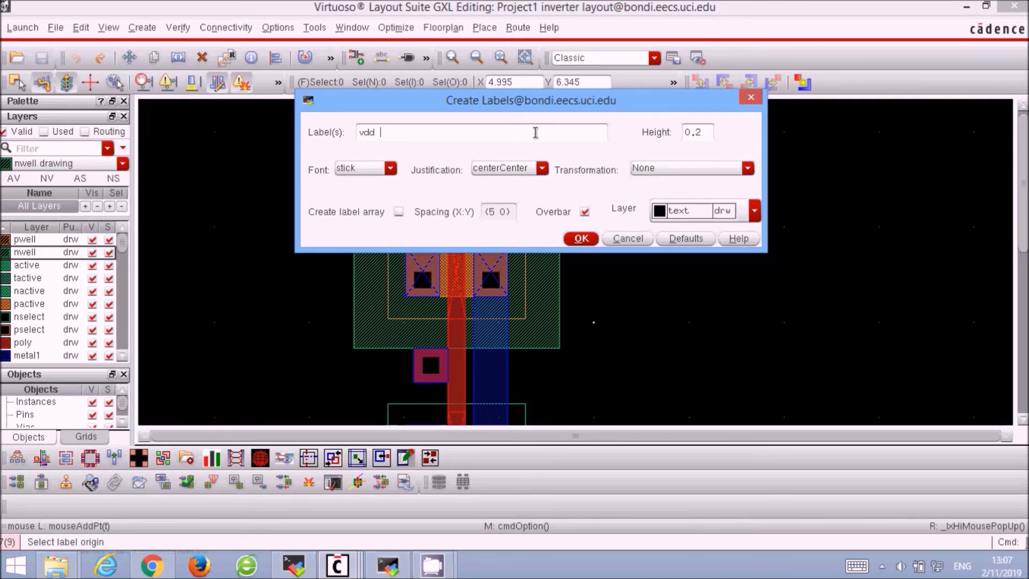
pyautogui.write('in out')
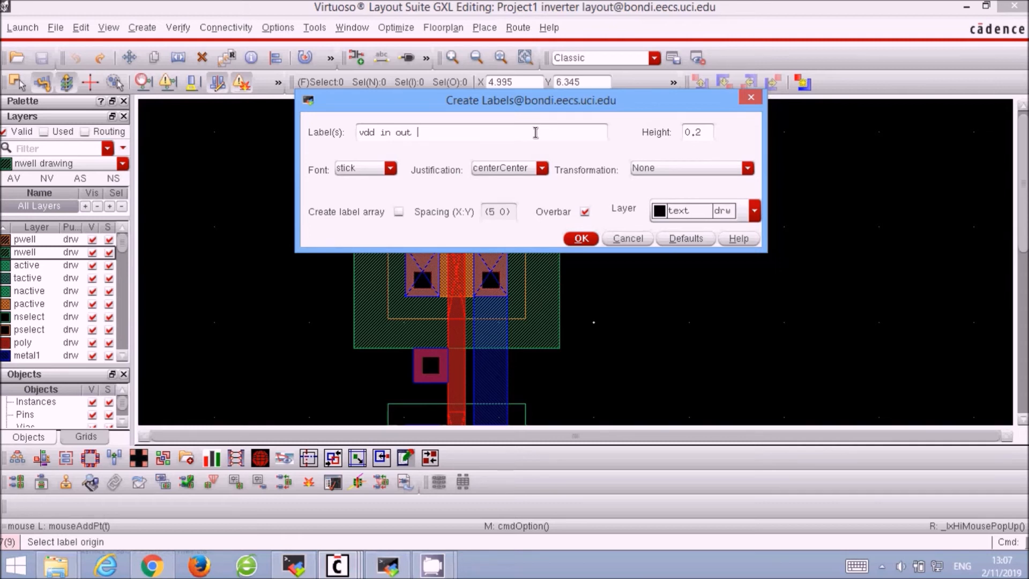
pyautogui.write('gn')
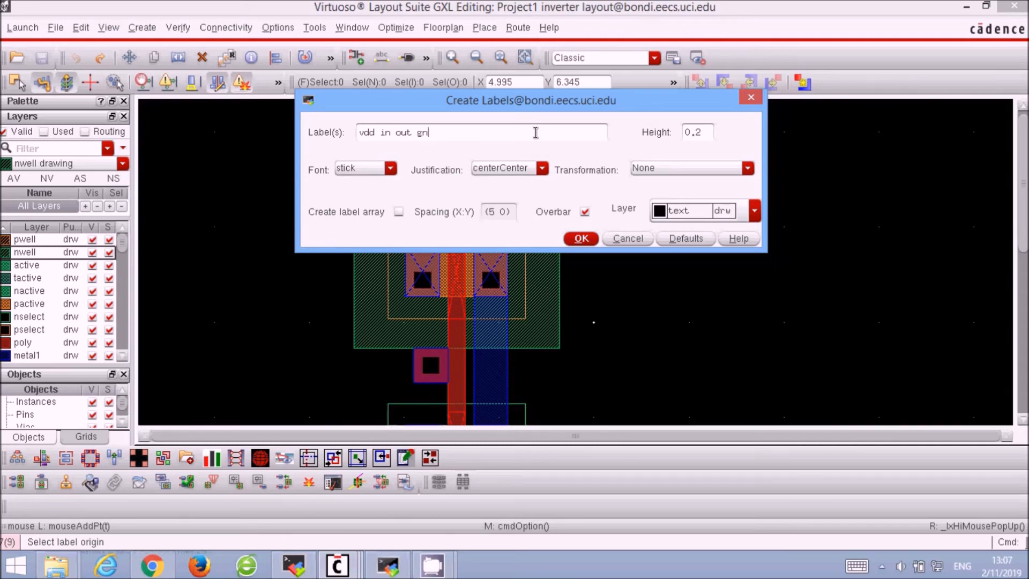
pyautogui.write('d')
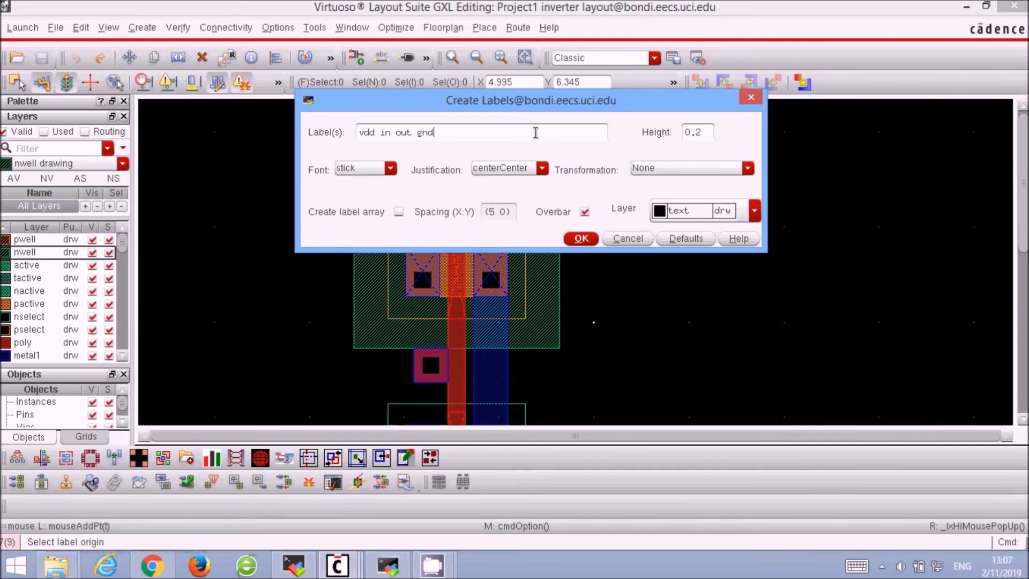
pyautogui.click(579, 238)
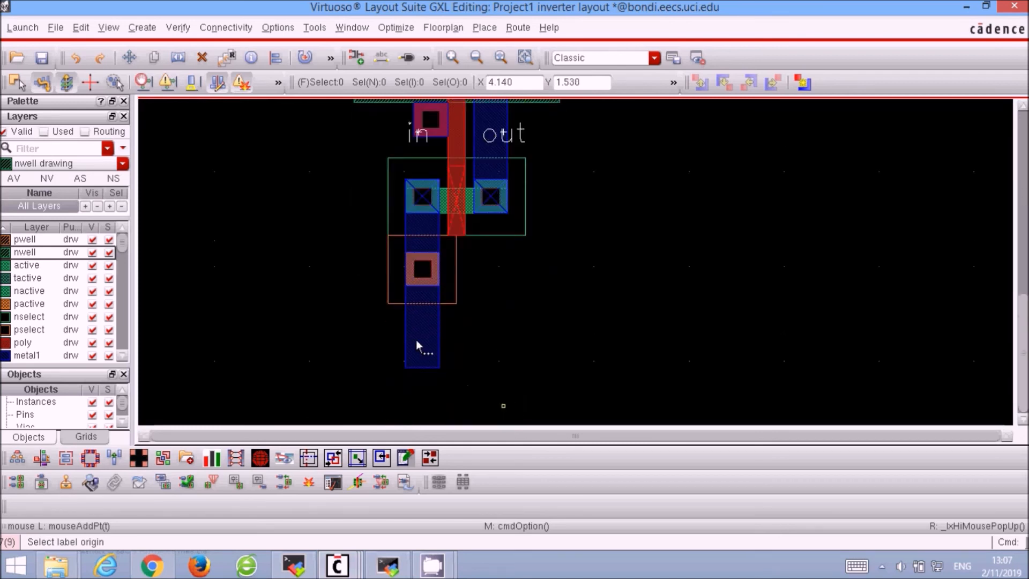
pyautogui.click(420, 345)
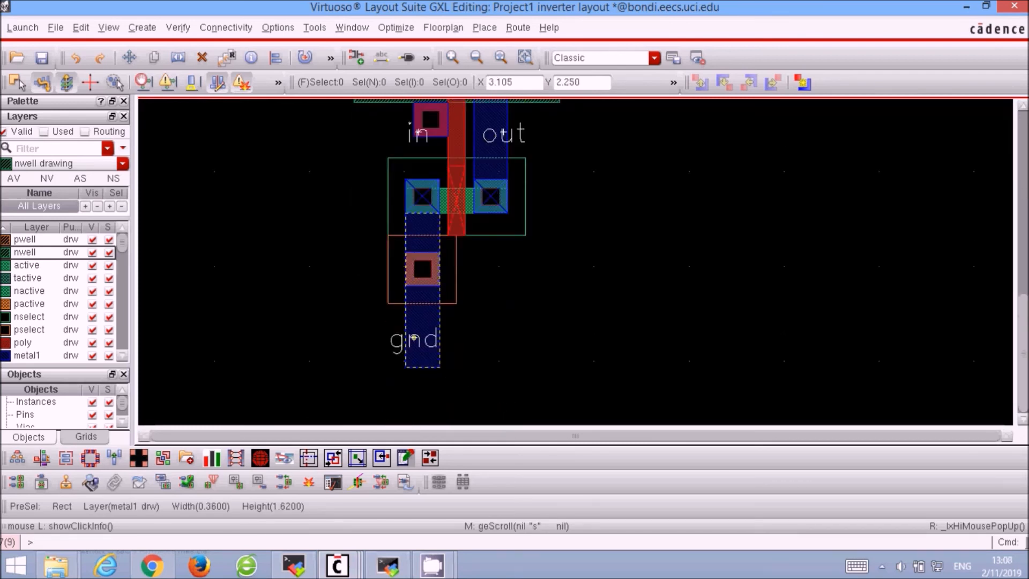